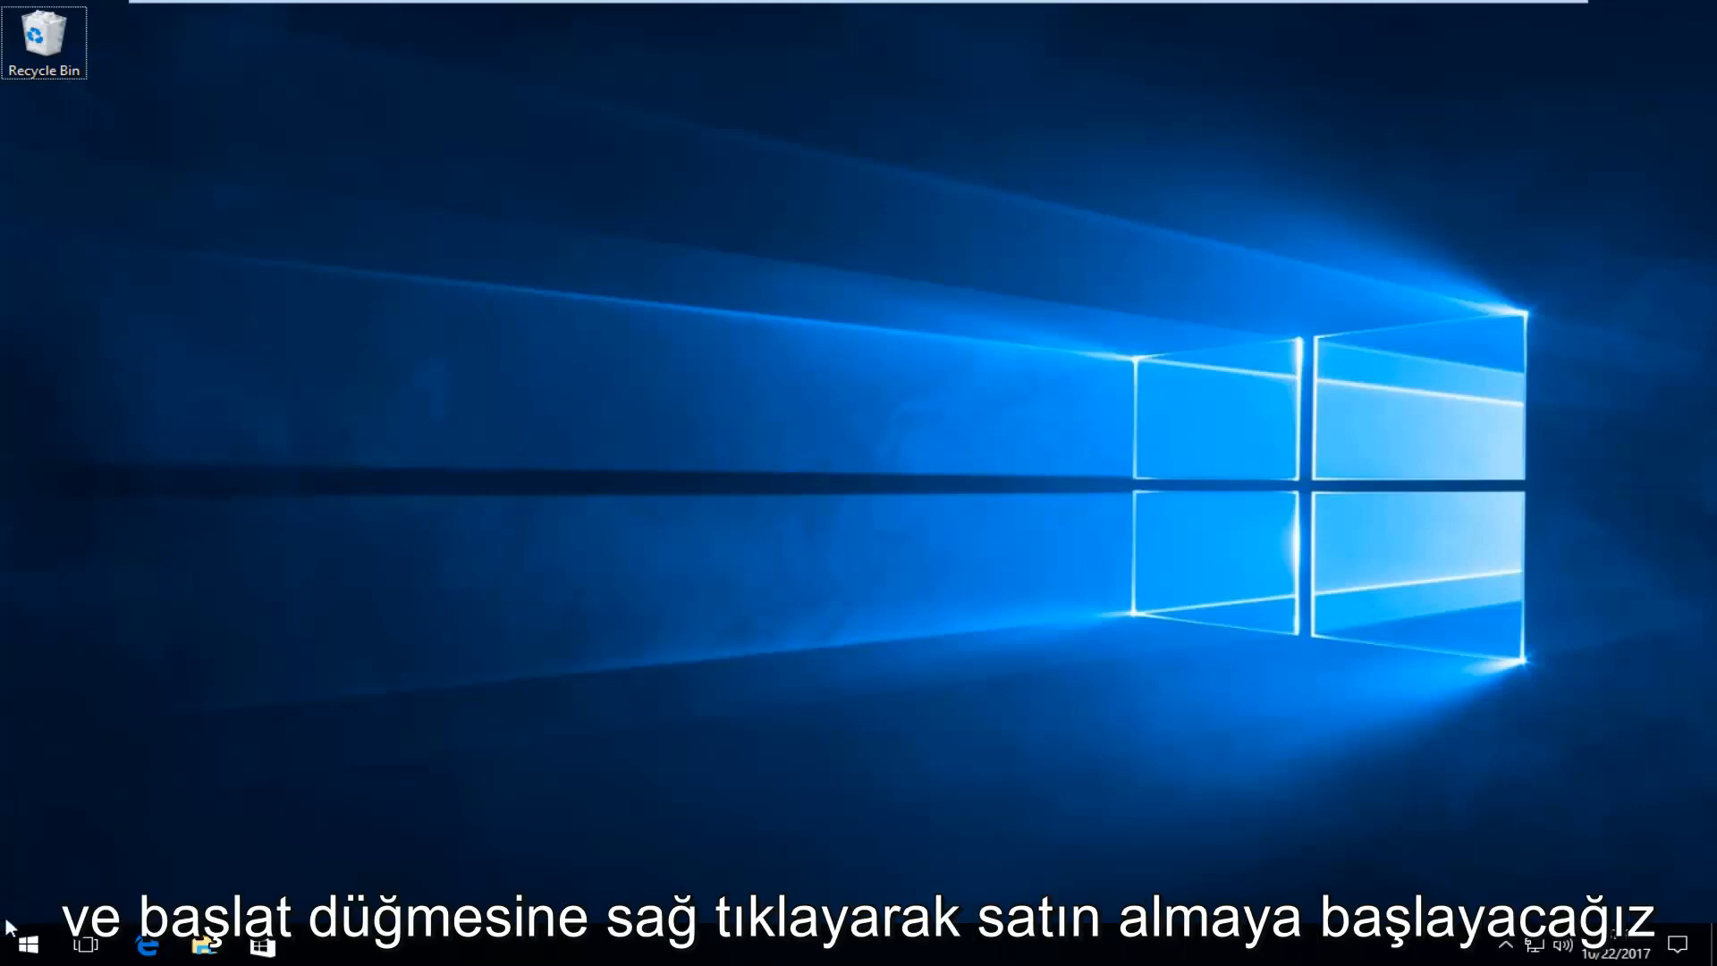
# Step: Launch Command Prompt (Admin) from the Start context menu and approve the UAC prompt
pyautogui.rightClick(19, 948)
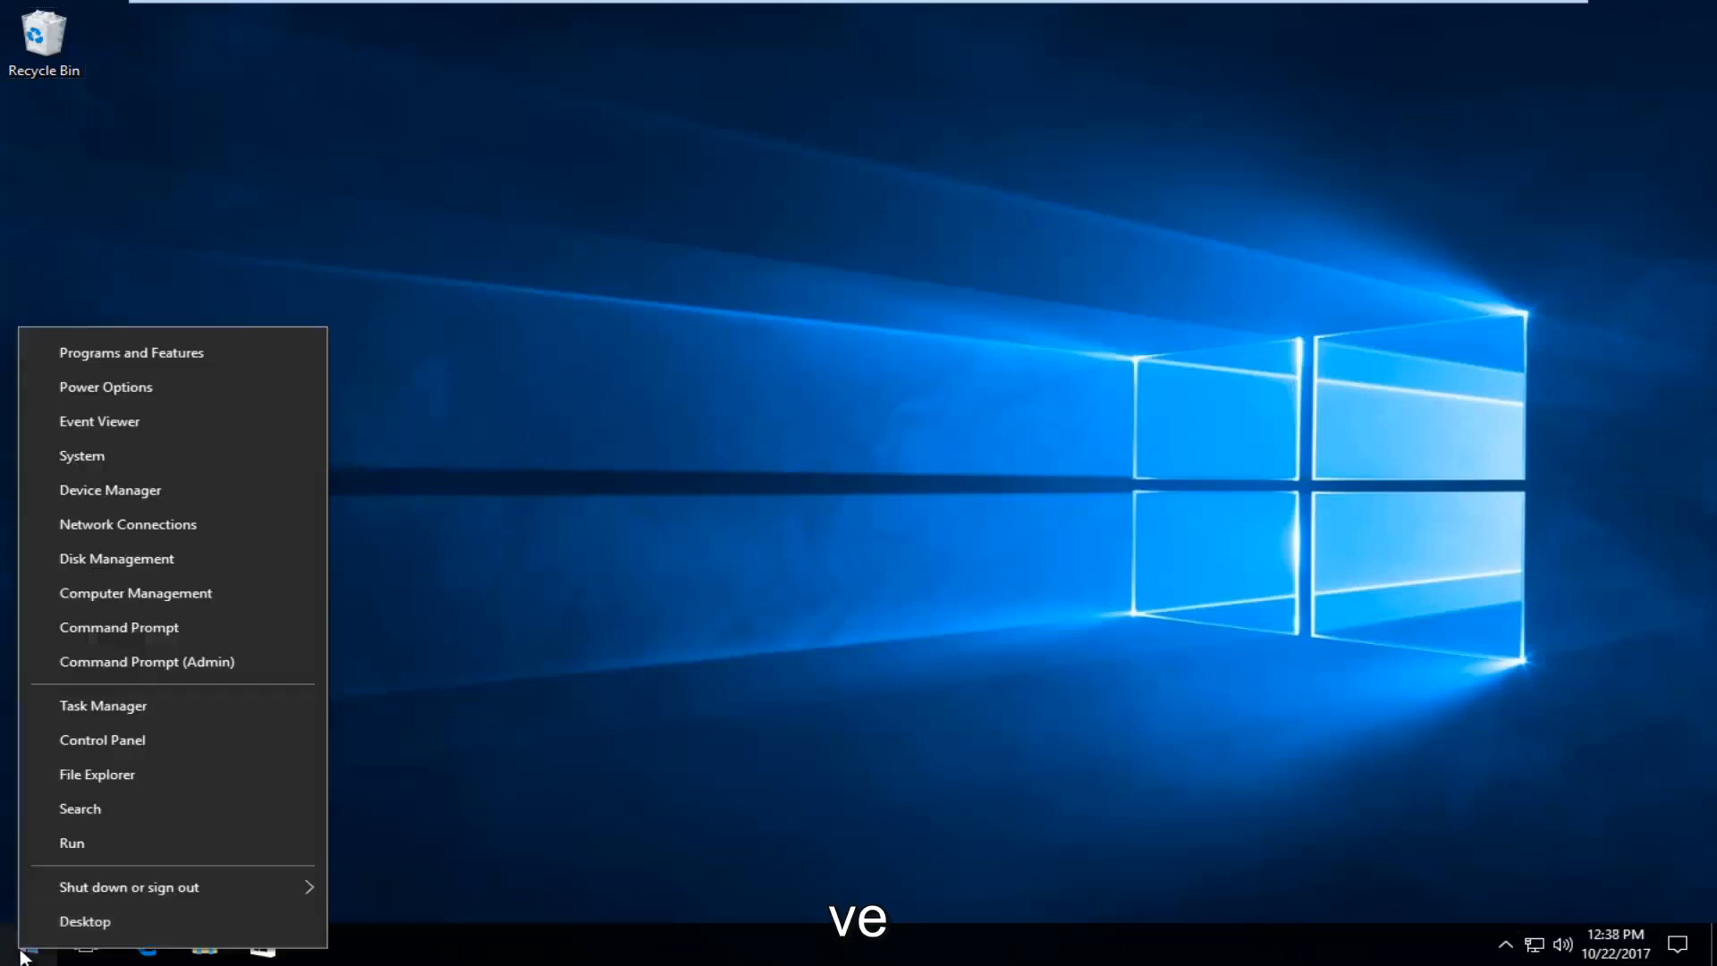
pyautogui.moveTo(126, 662)
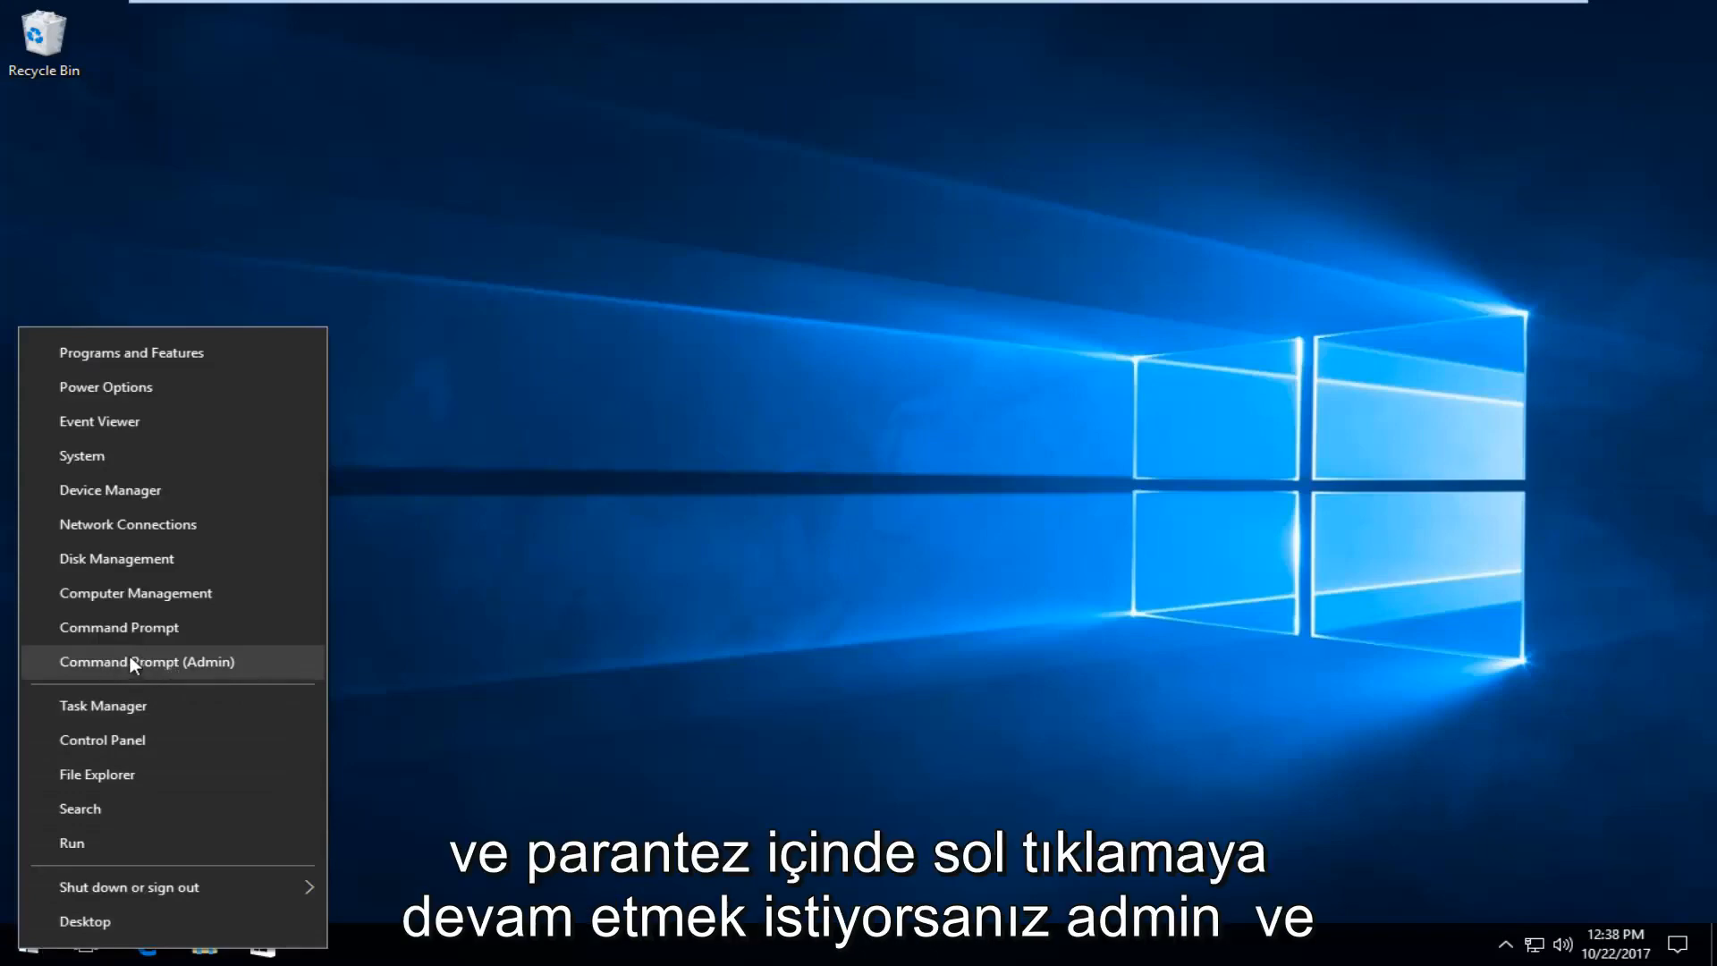
pyautogui.click(148, 662)
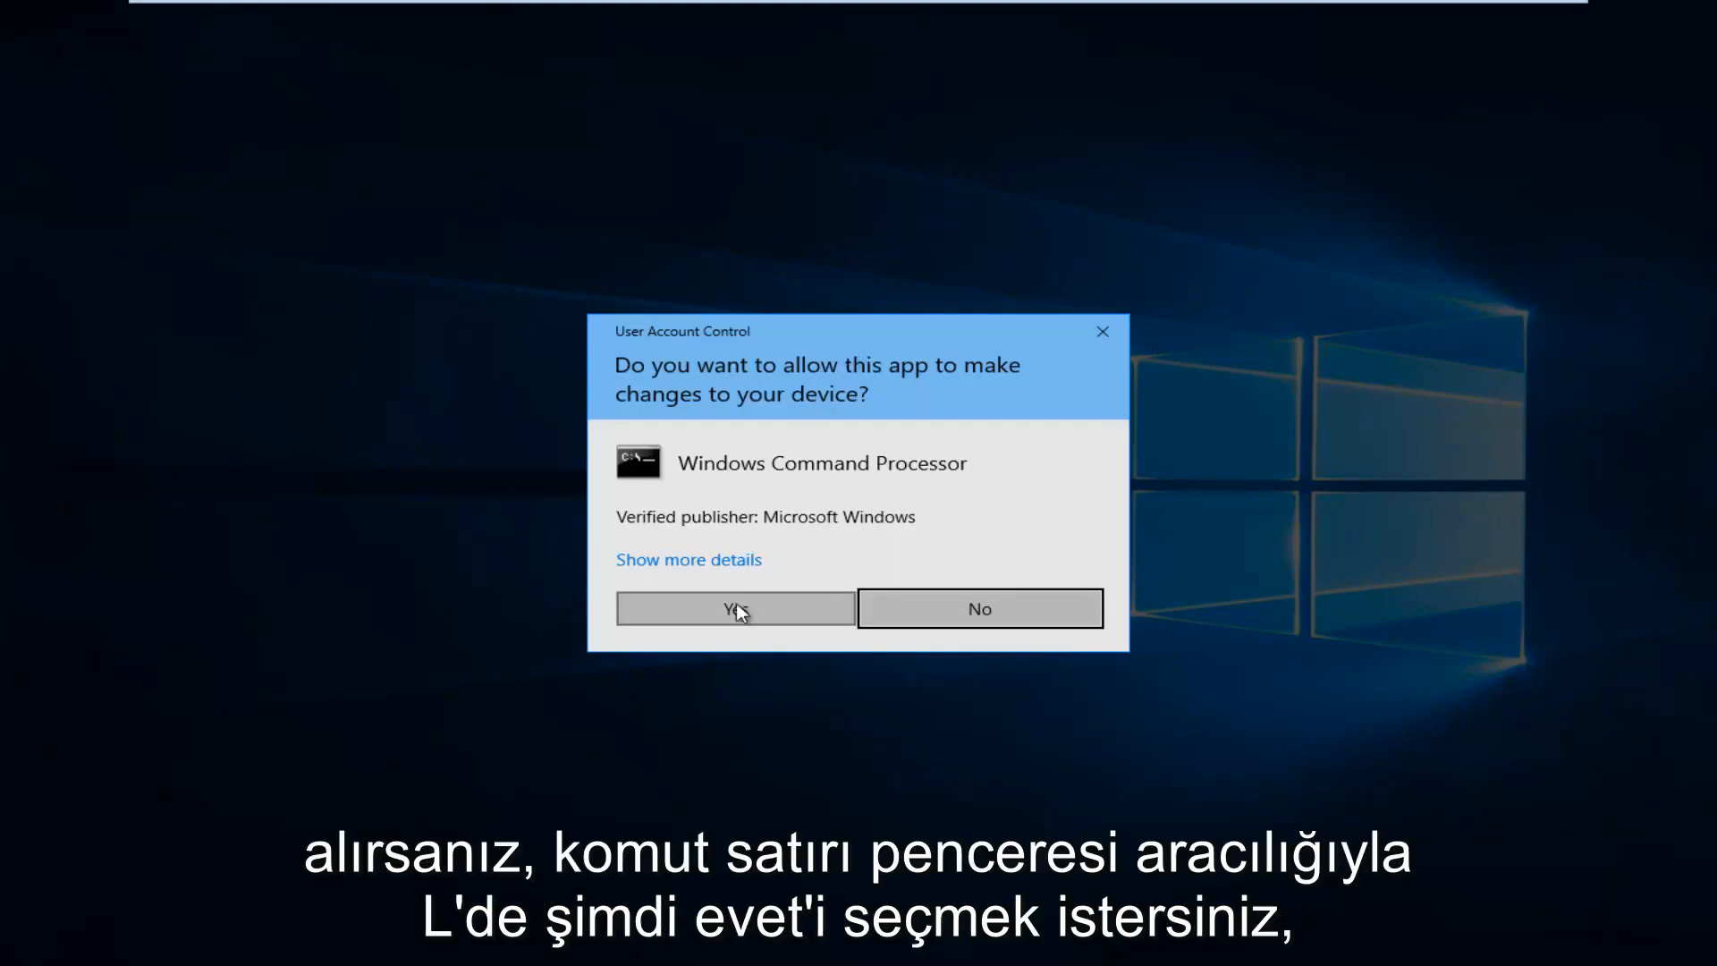
pyautogui.click(735, 609)
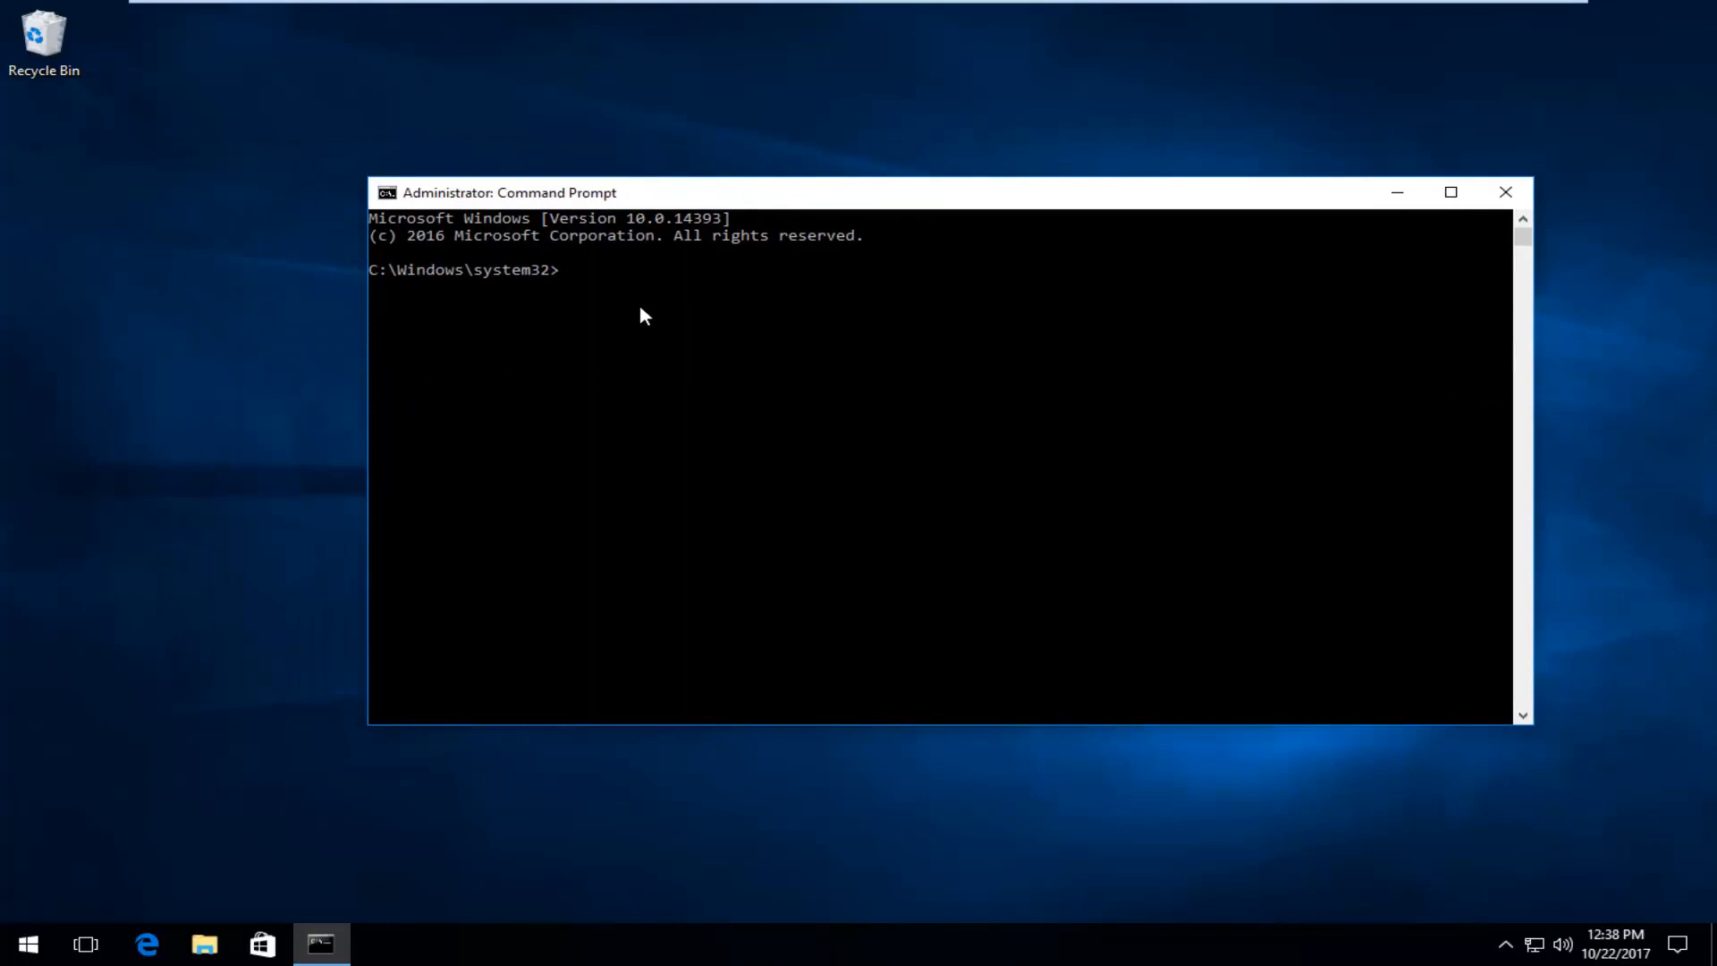
# Step: Enter the netsh int ip reset command in the admin Command Prompt
pyautogui.write('net')
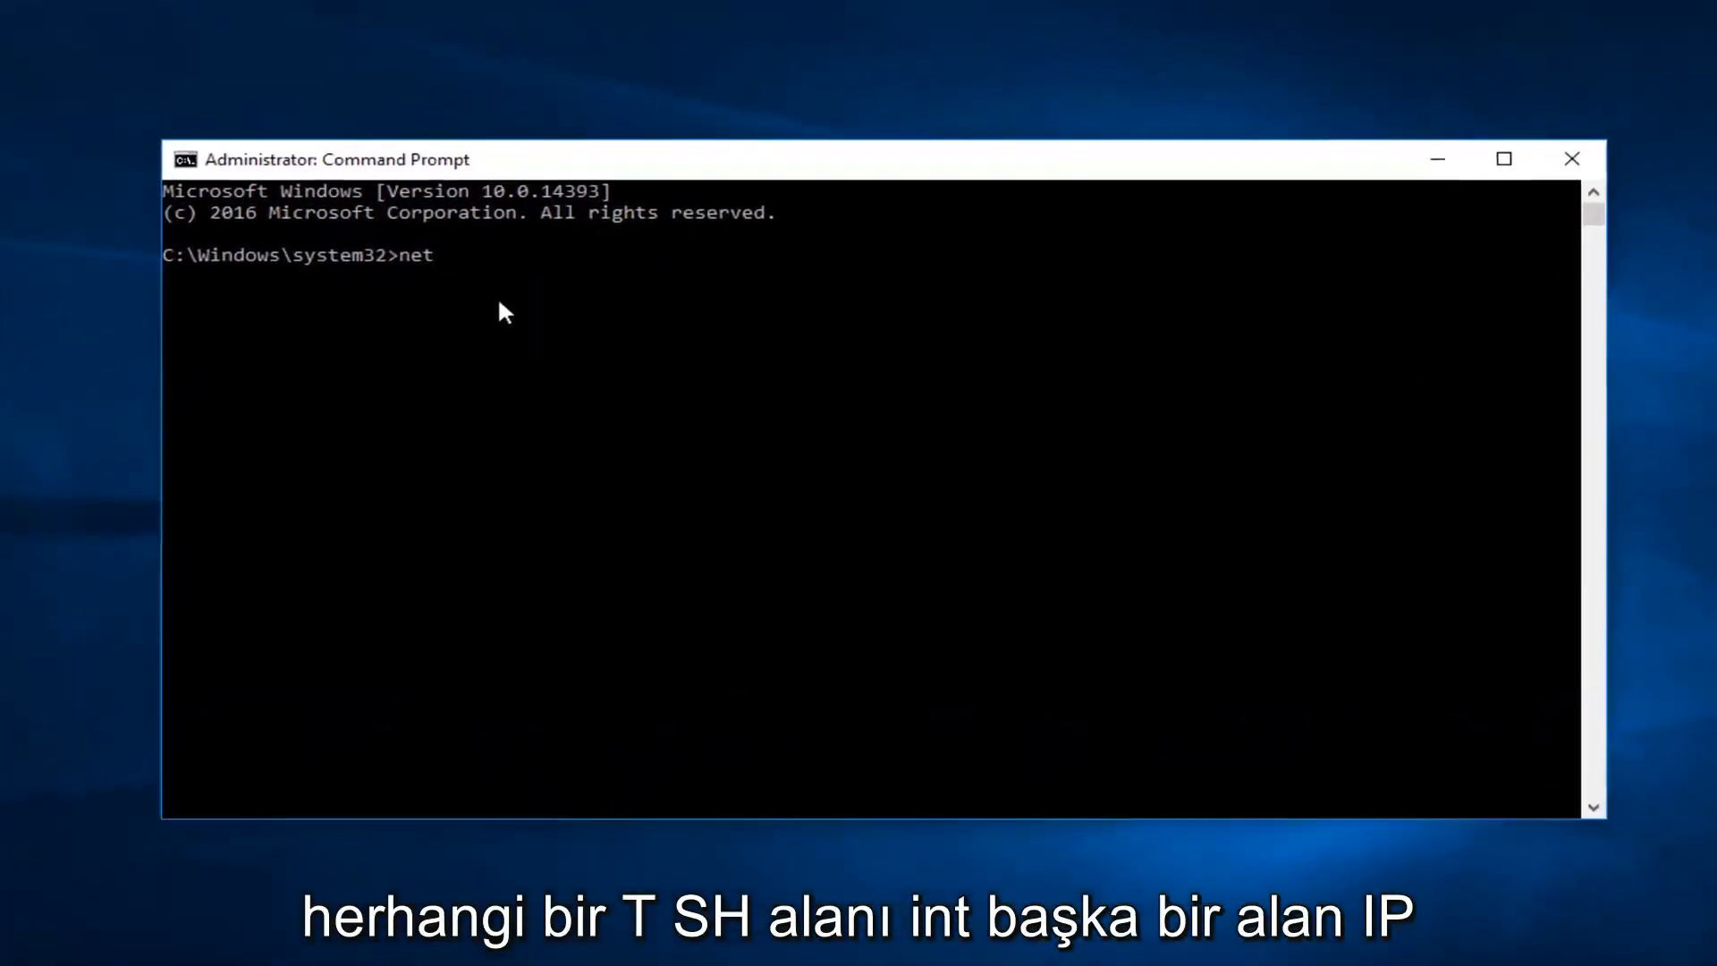
pyautogui.write('sh')
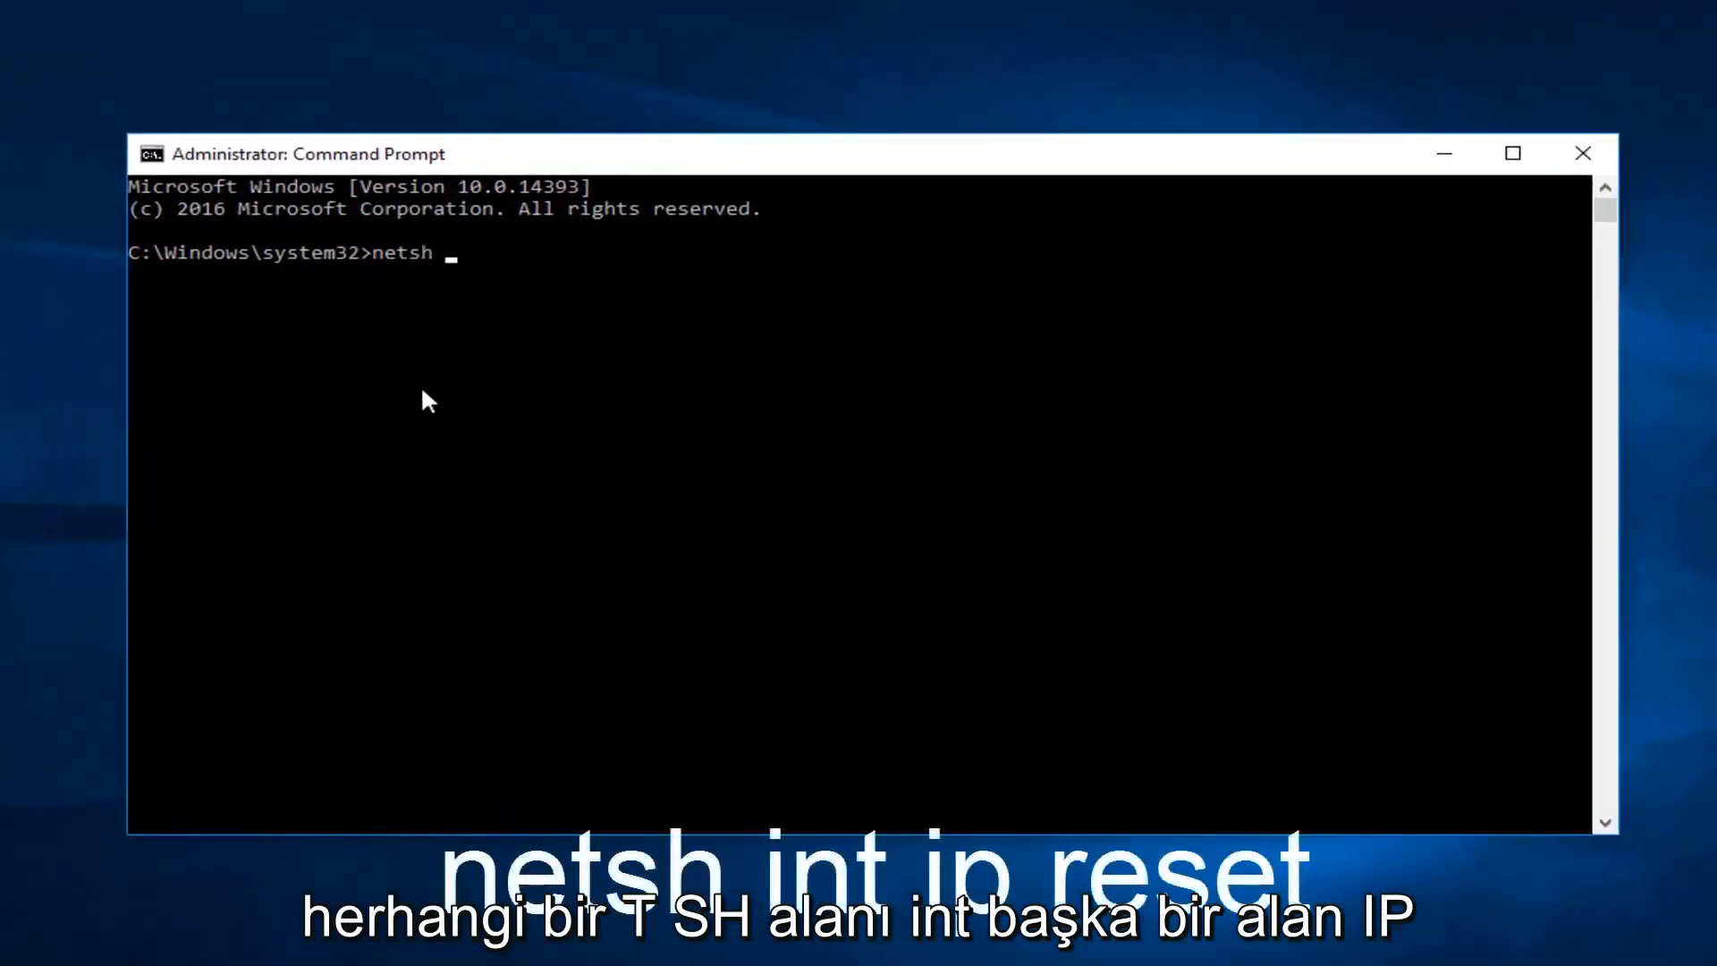
pyautogui.write('int ip re')
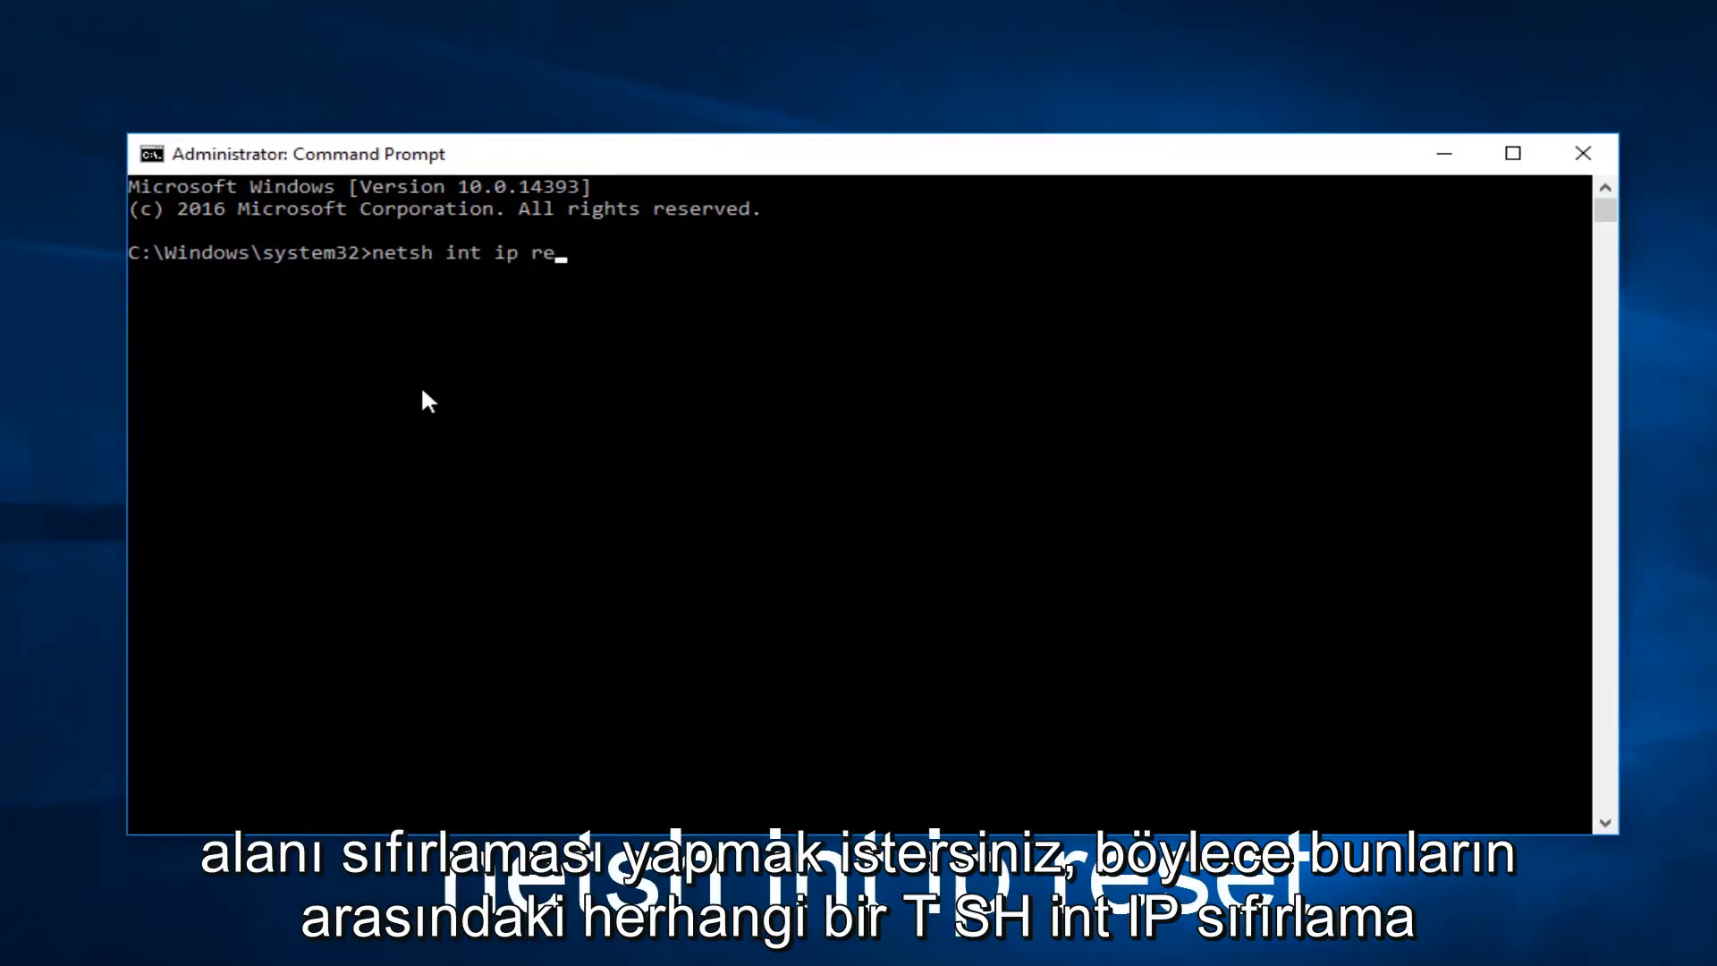
pyautogui.write('set')
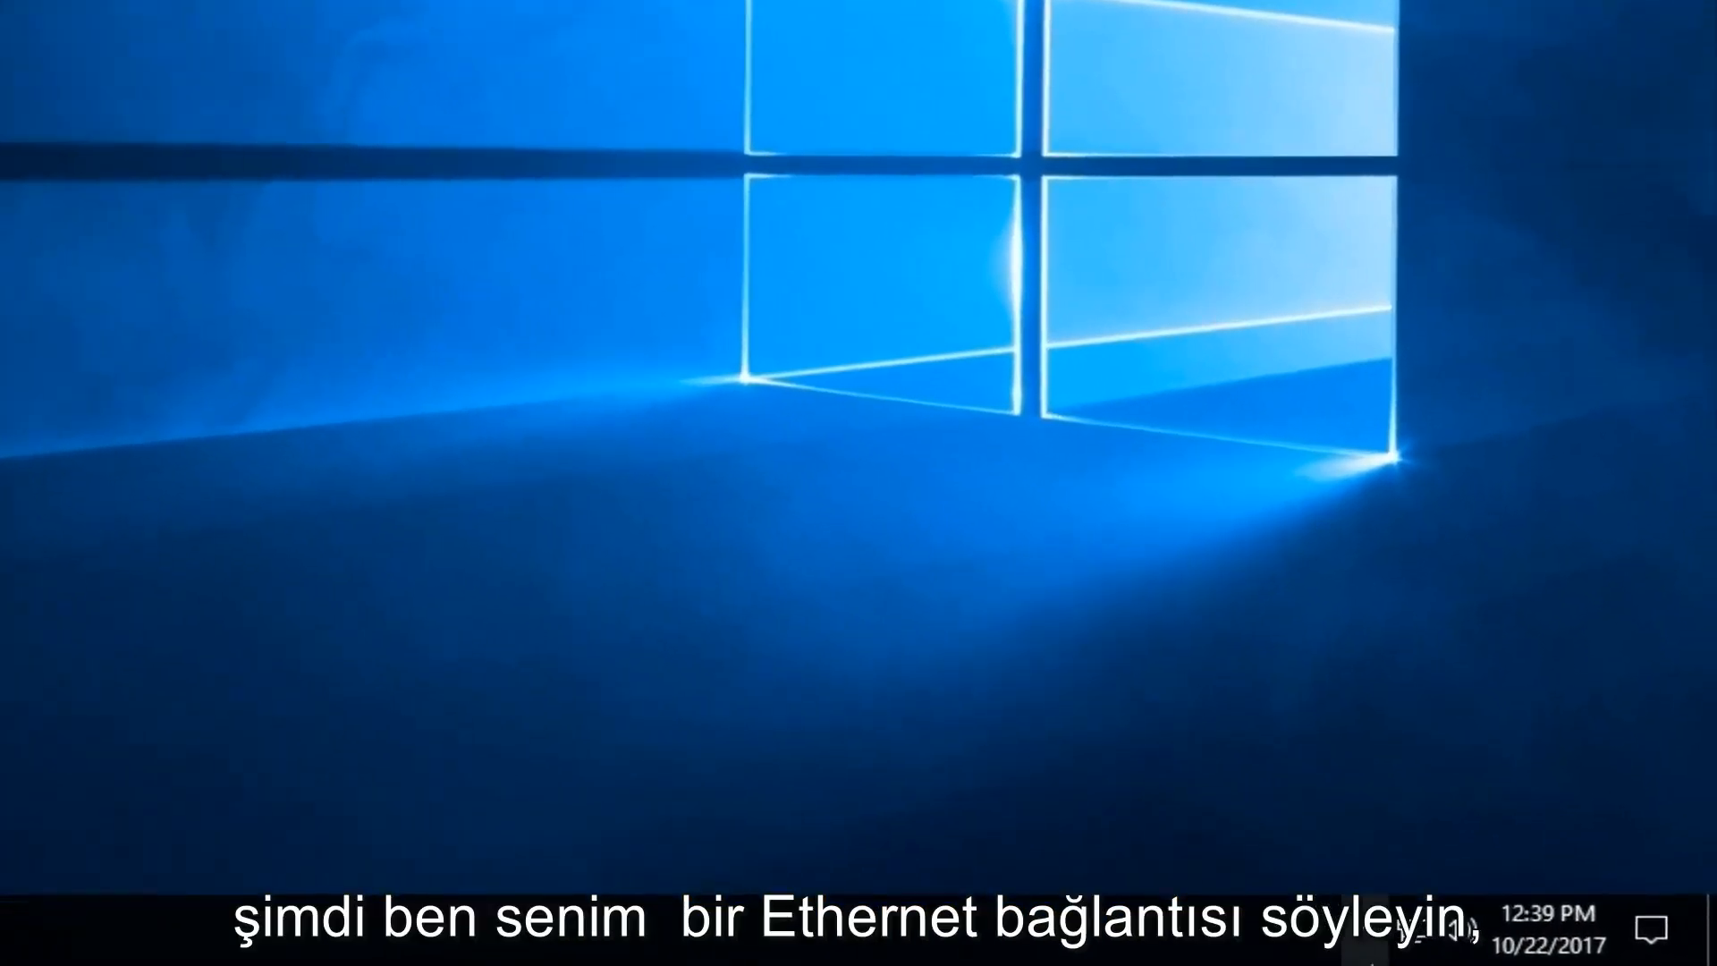
pyautogui.moveTo(1414, 930)
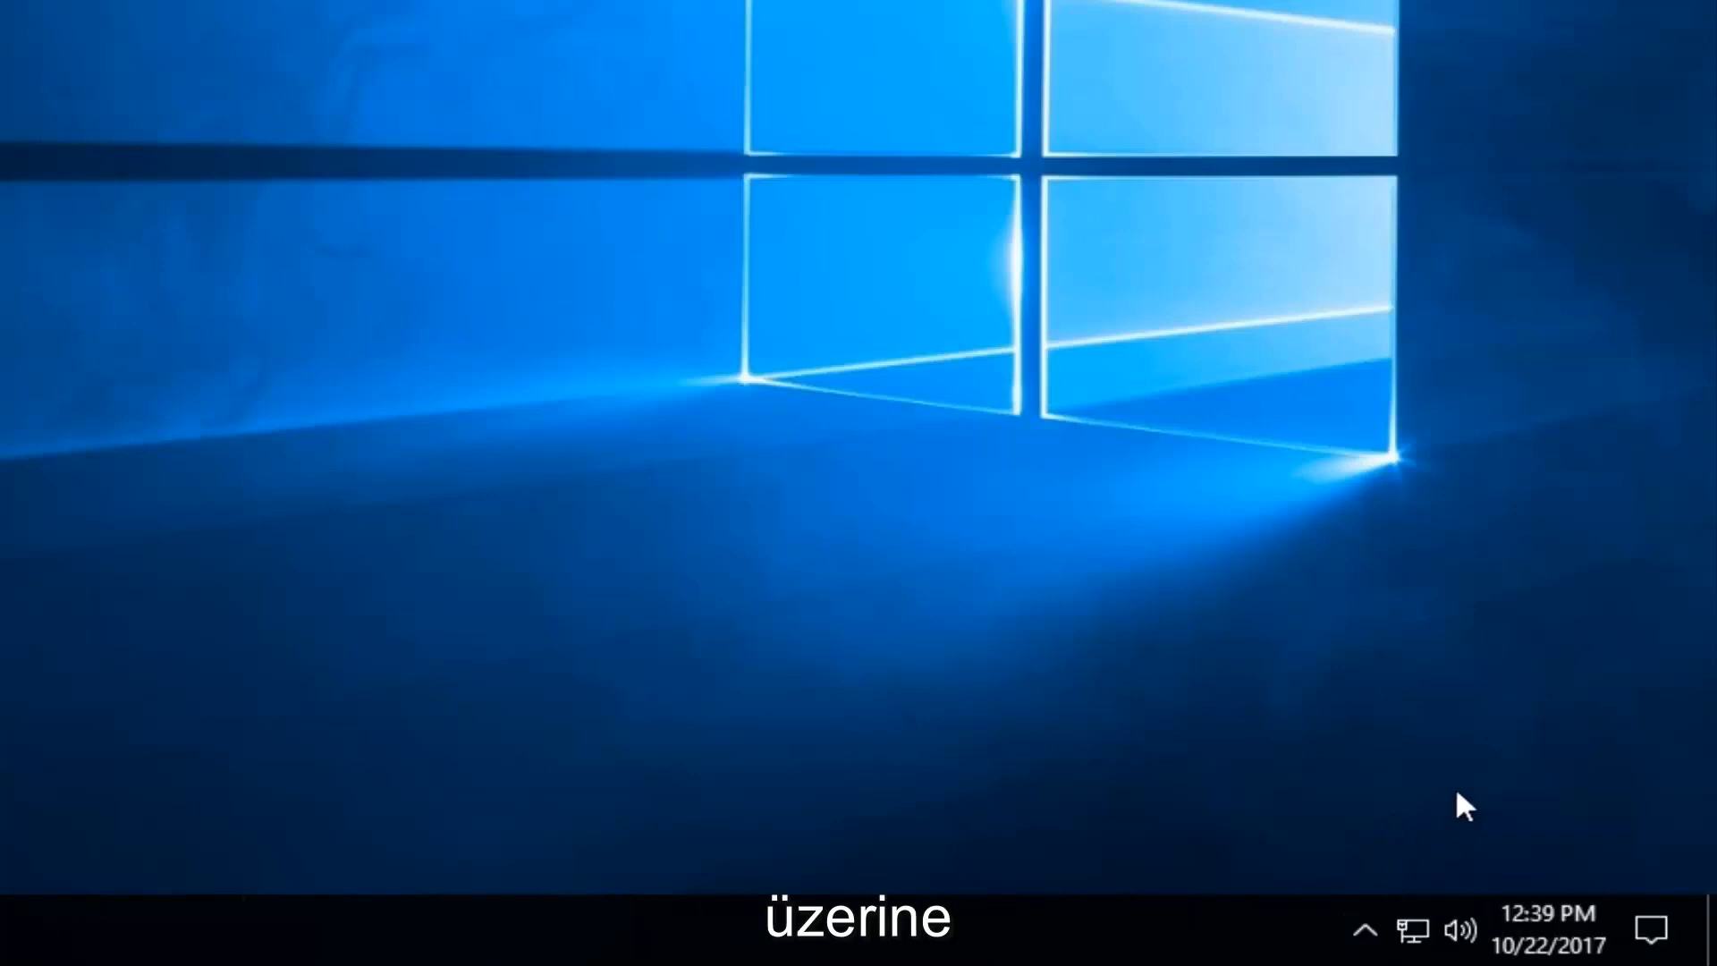
pyautogui.moveTo(1418, 931)
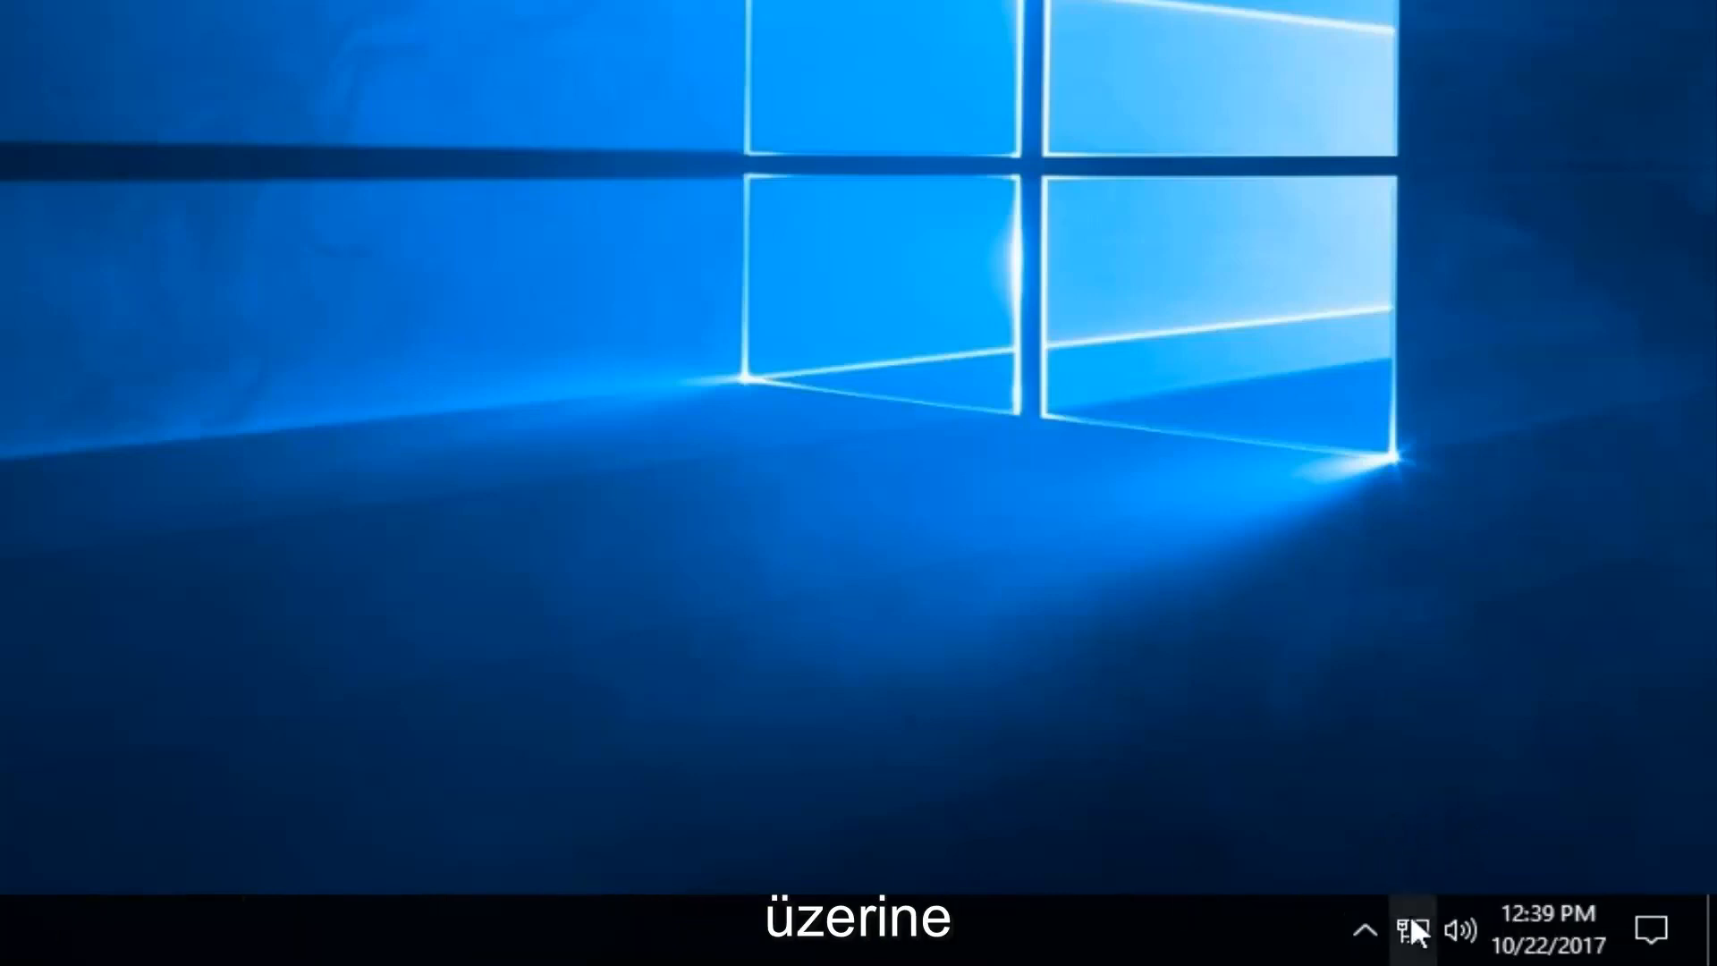
# Step: Open Network and Sharing Center from the tray network icon's menu
pyautogui.rightClick(1416, 928)
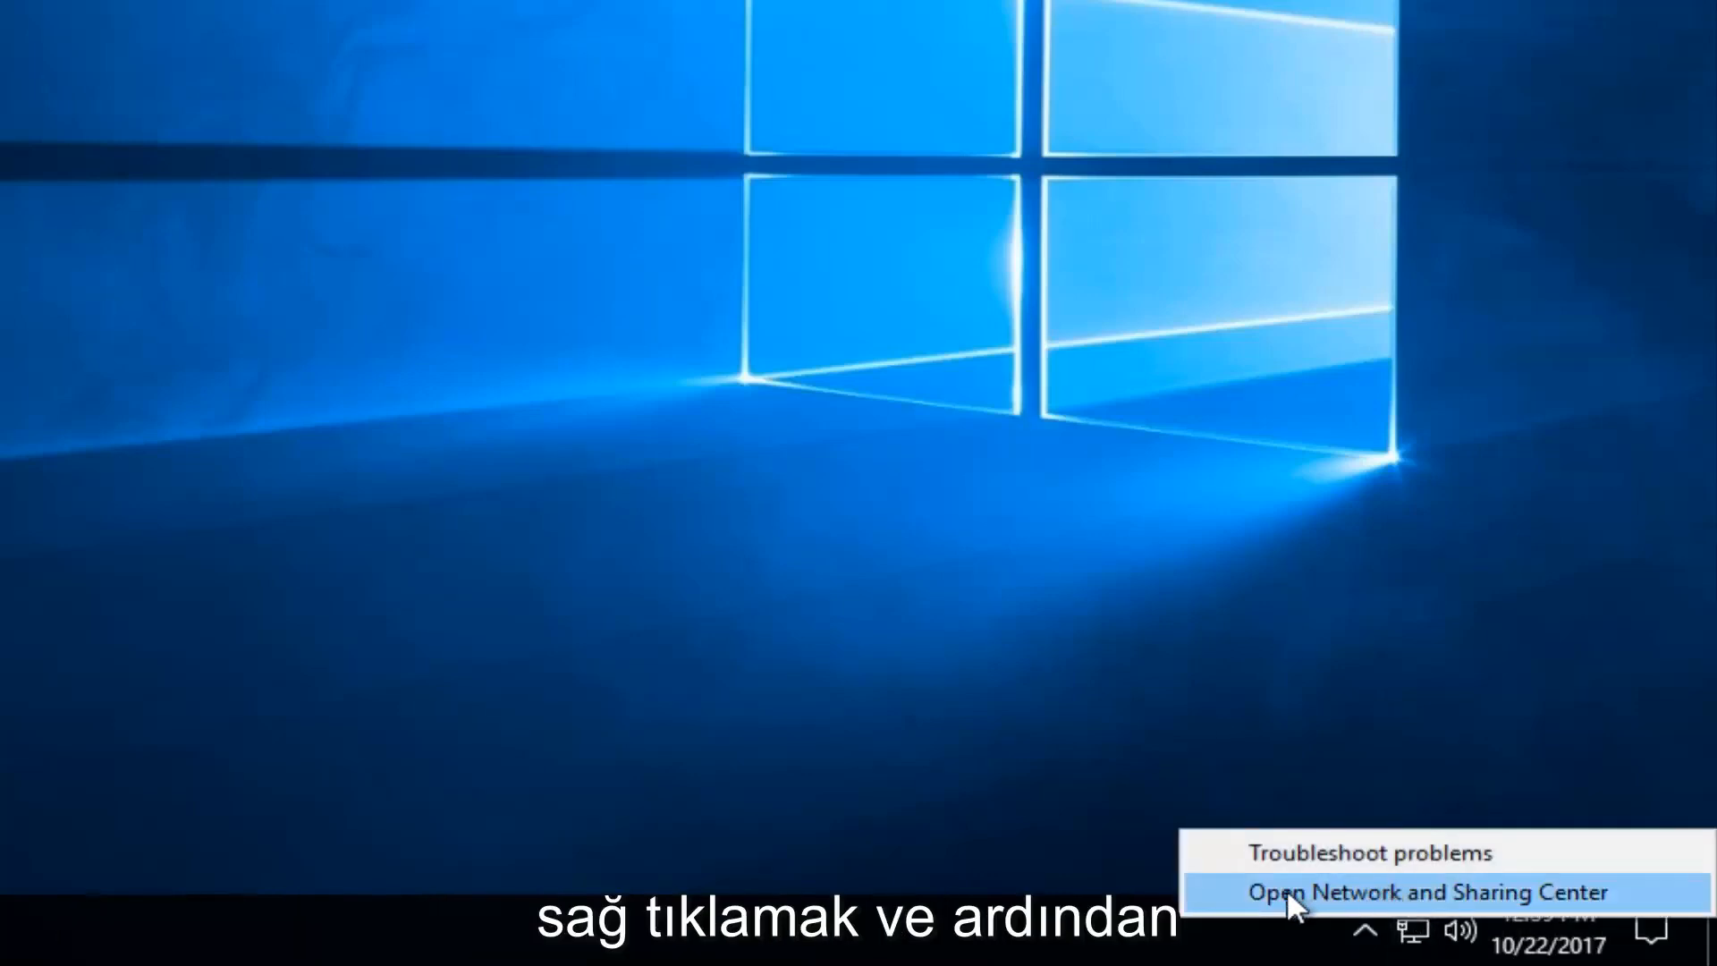
pyautogui.click(1425, 891)
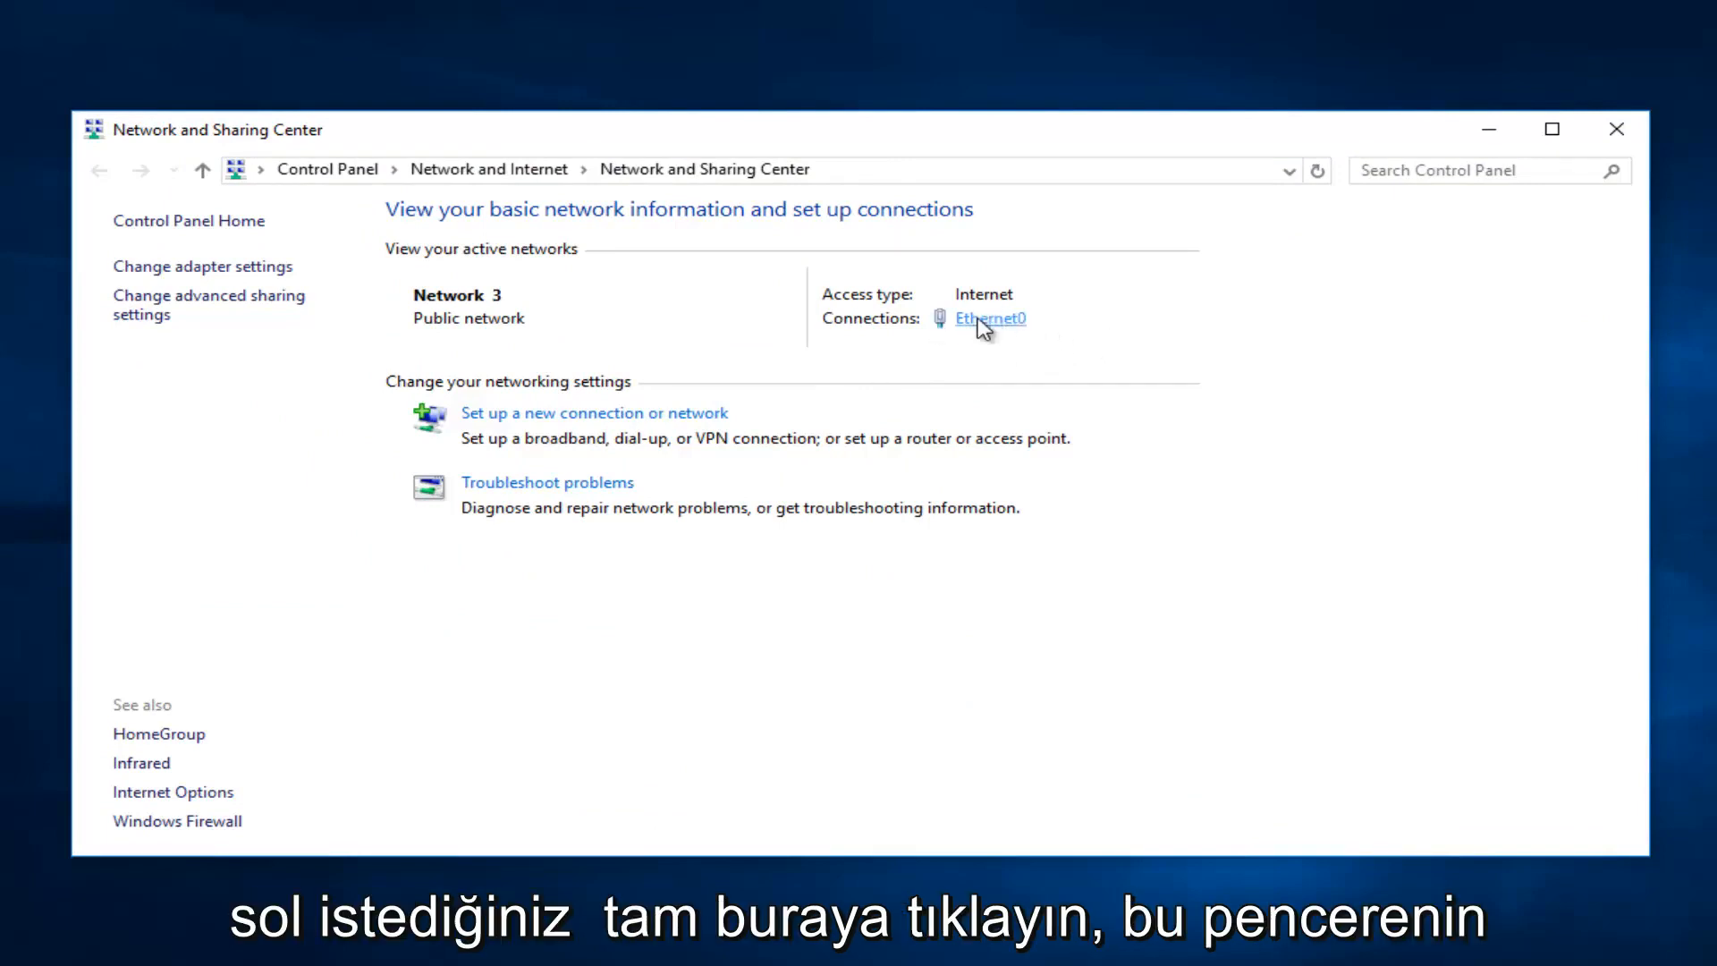
# Step: Confirm Ethernet0's IPv4 obtains IP and DNS automatically, then close its Status window
pyautogui.click(989, 318)
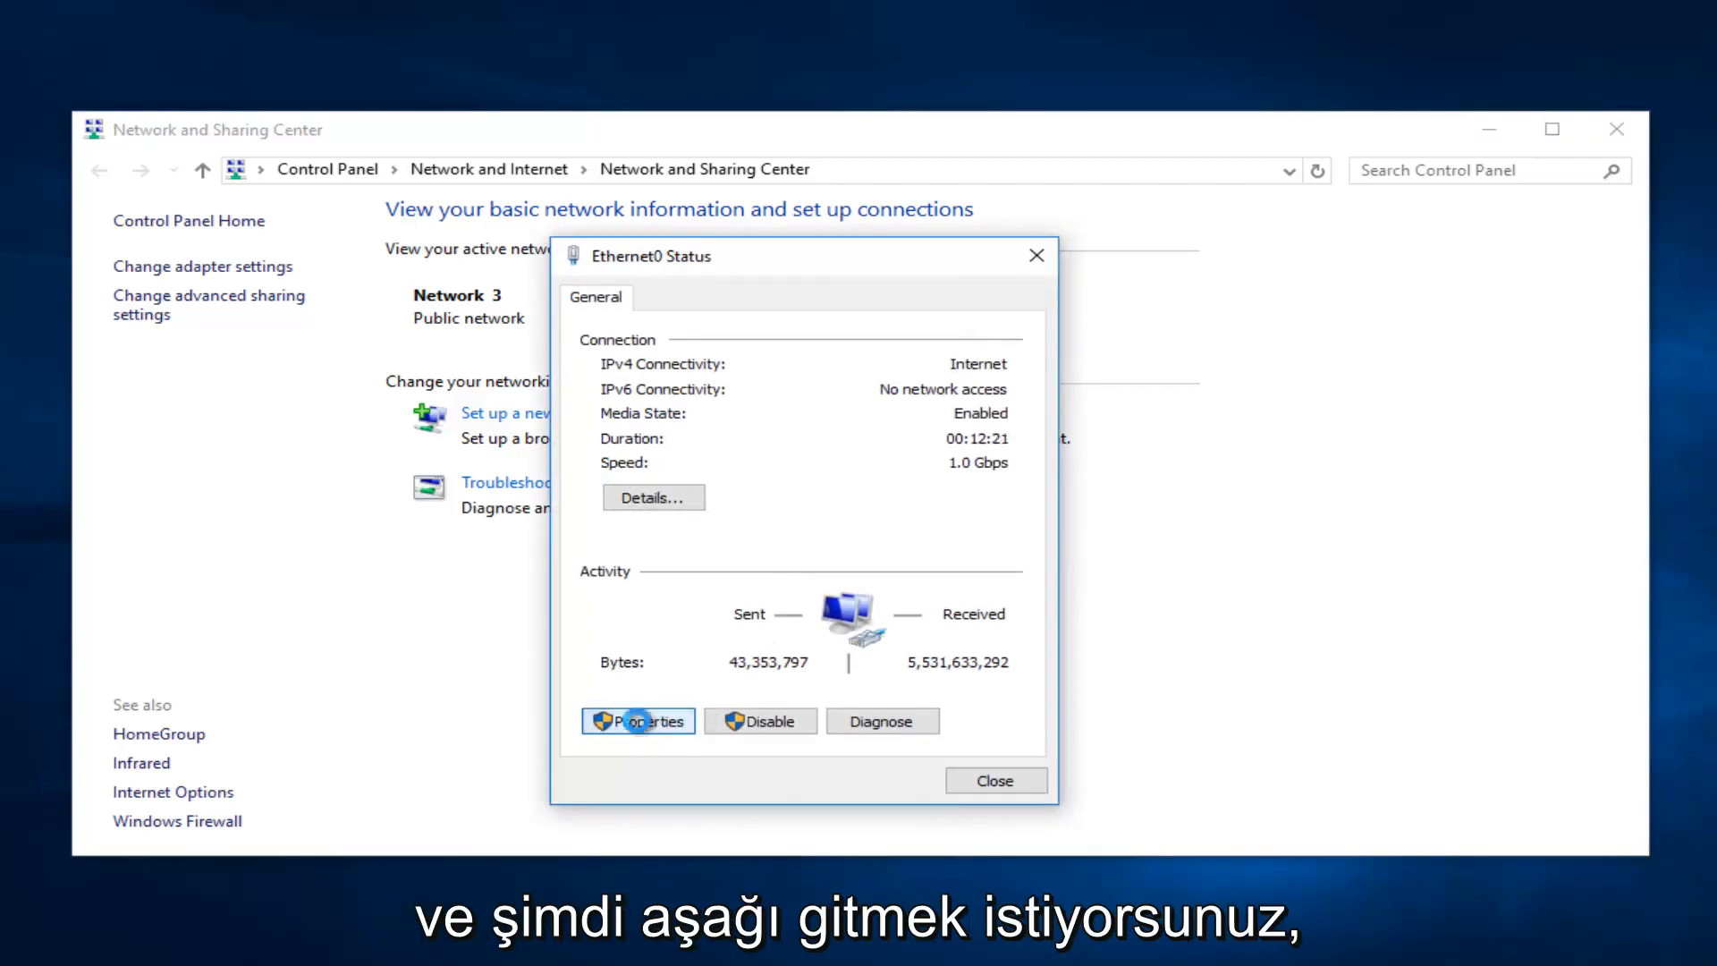
pyautogui.click(638, 721)
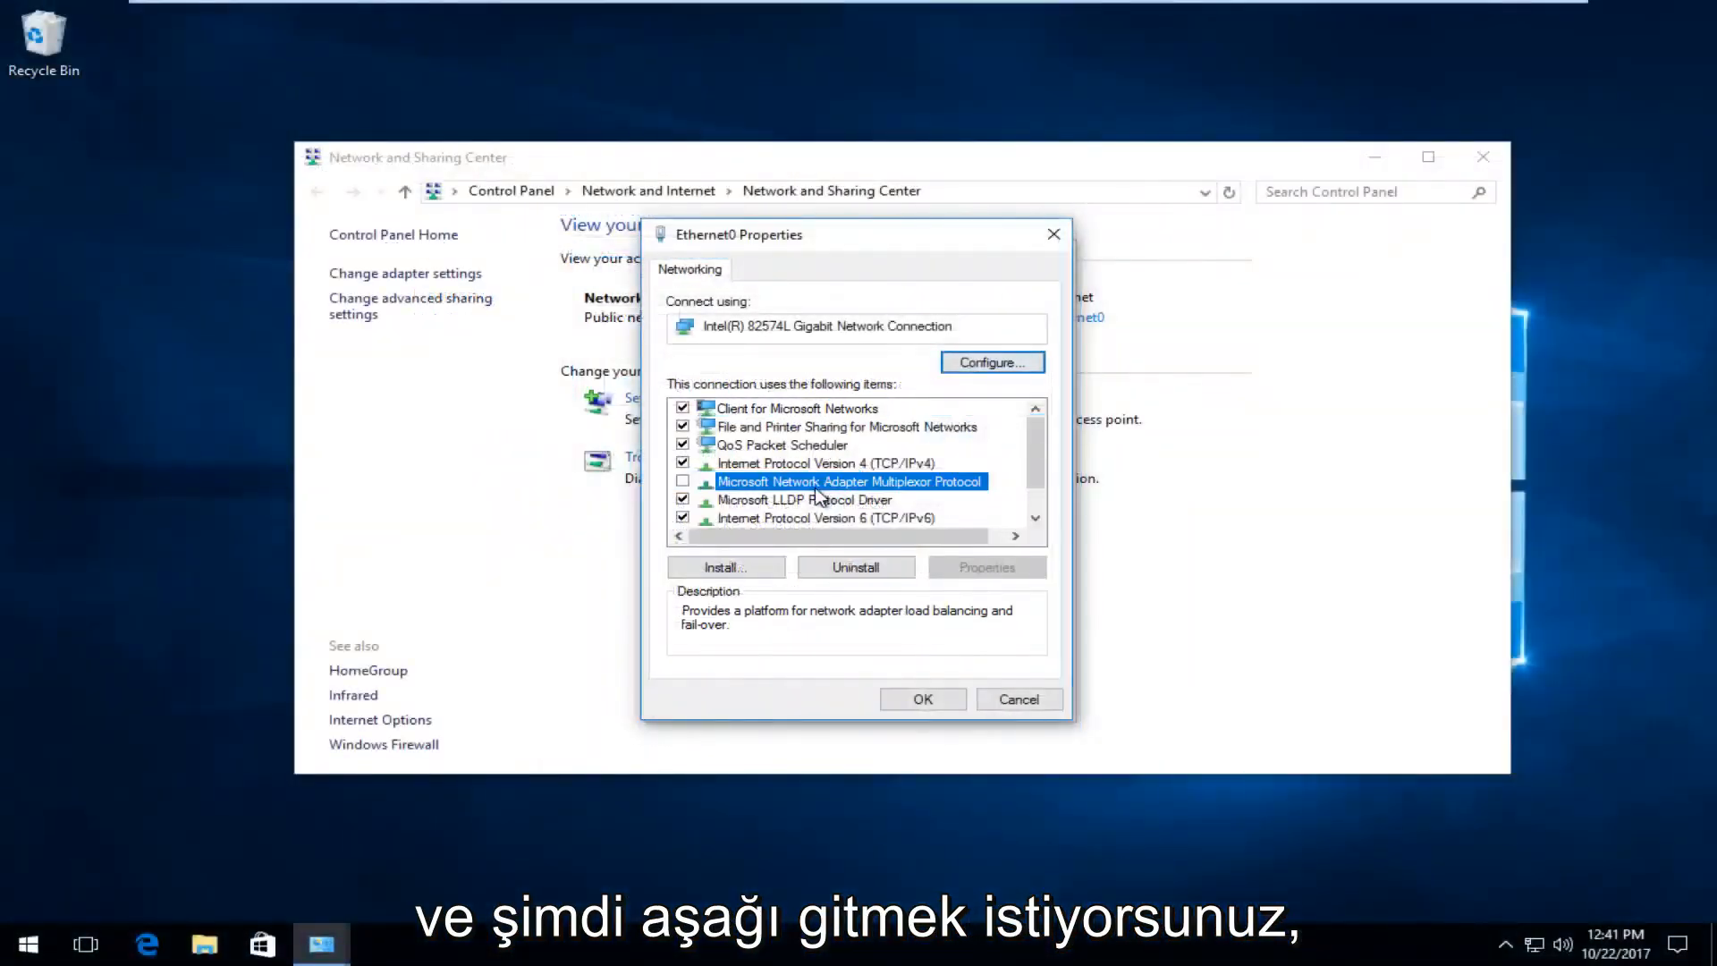
pyautogui.click(816, 462)
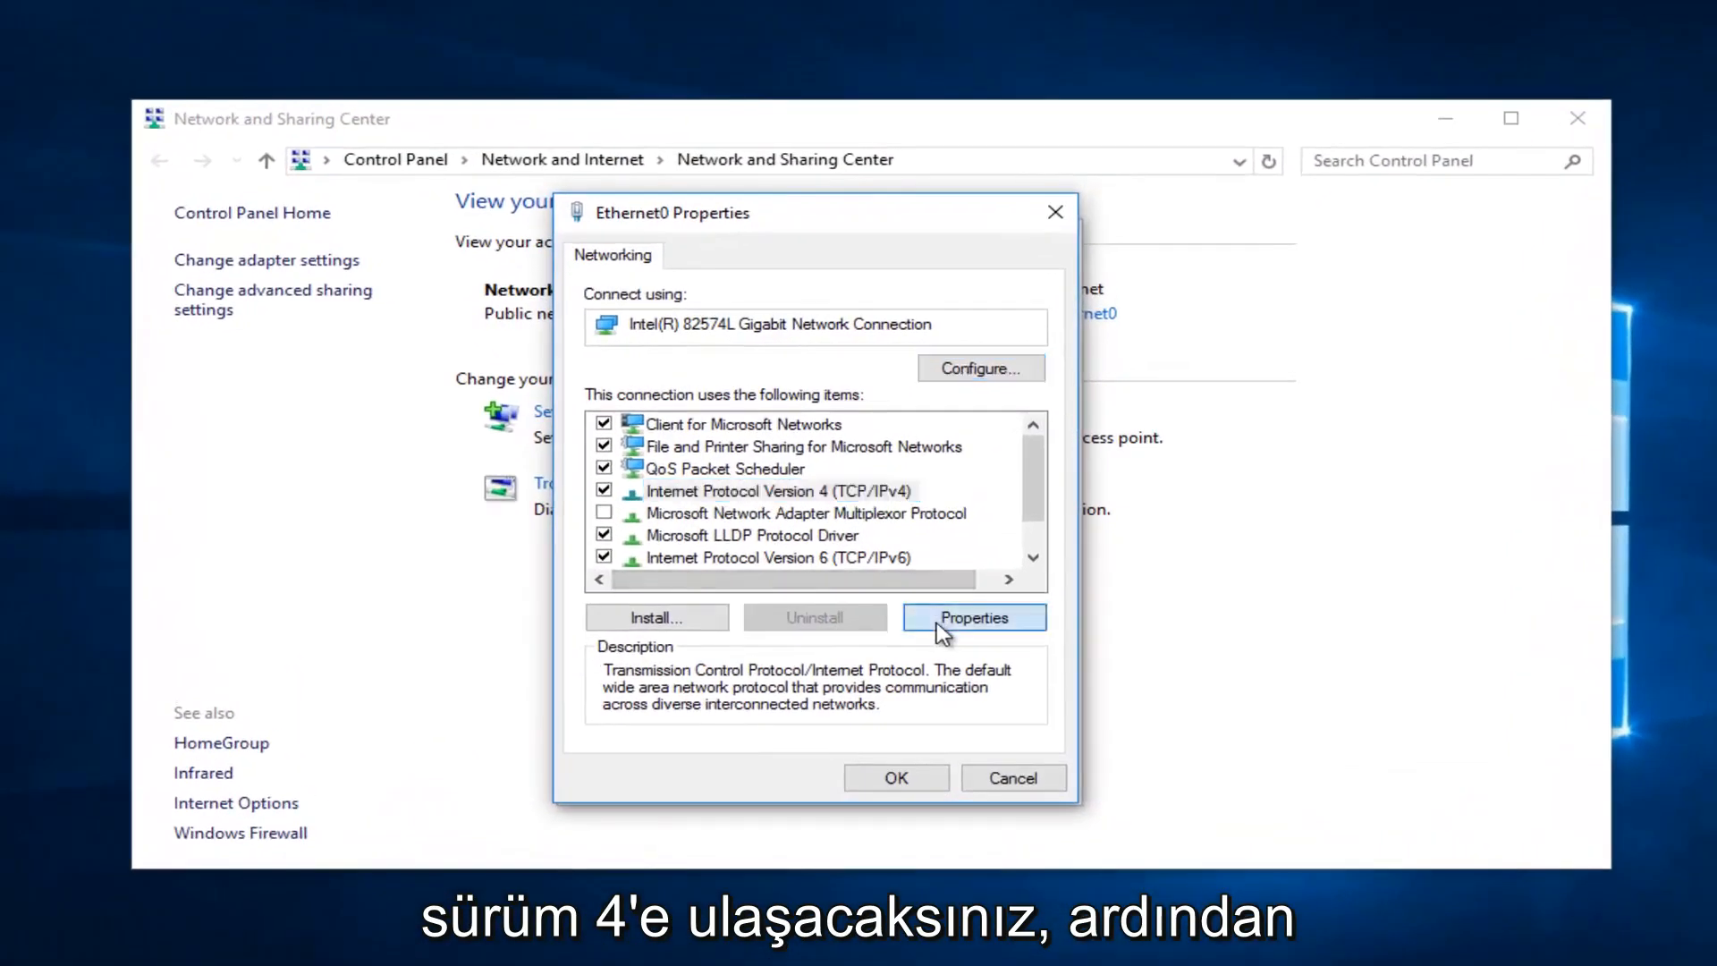
pyautogui.click(972, 618)
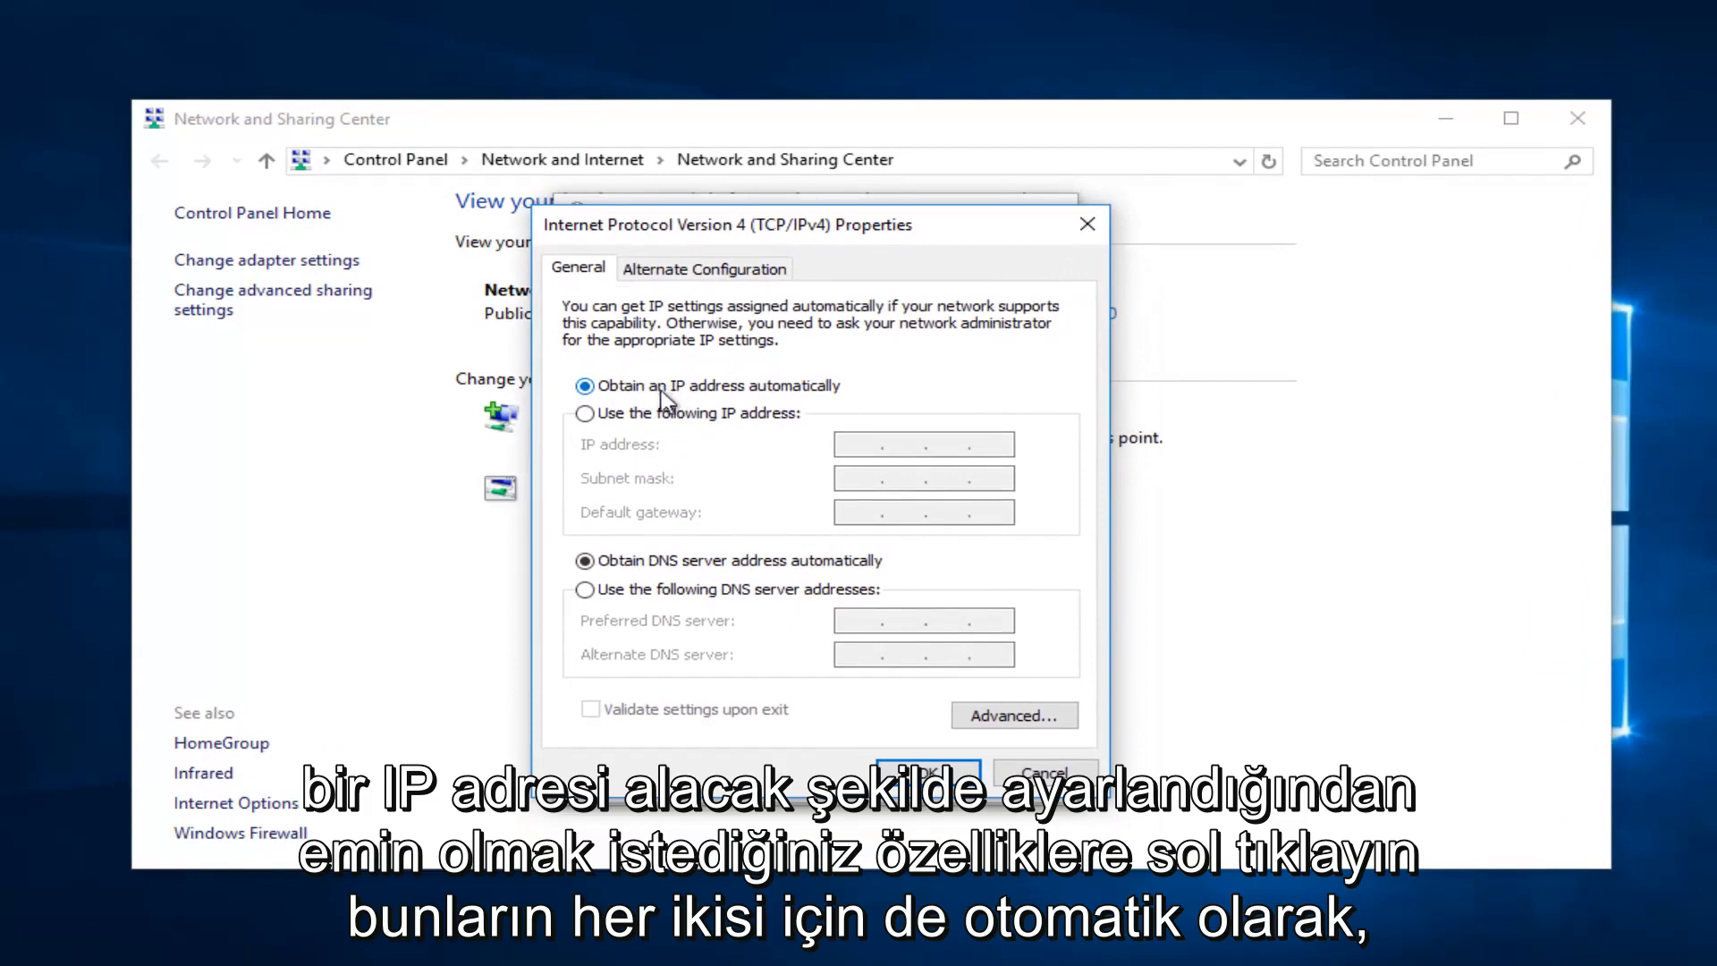
pyautogui.moveTo(927, 772)
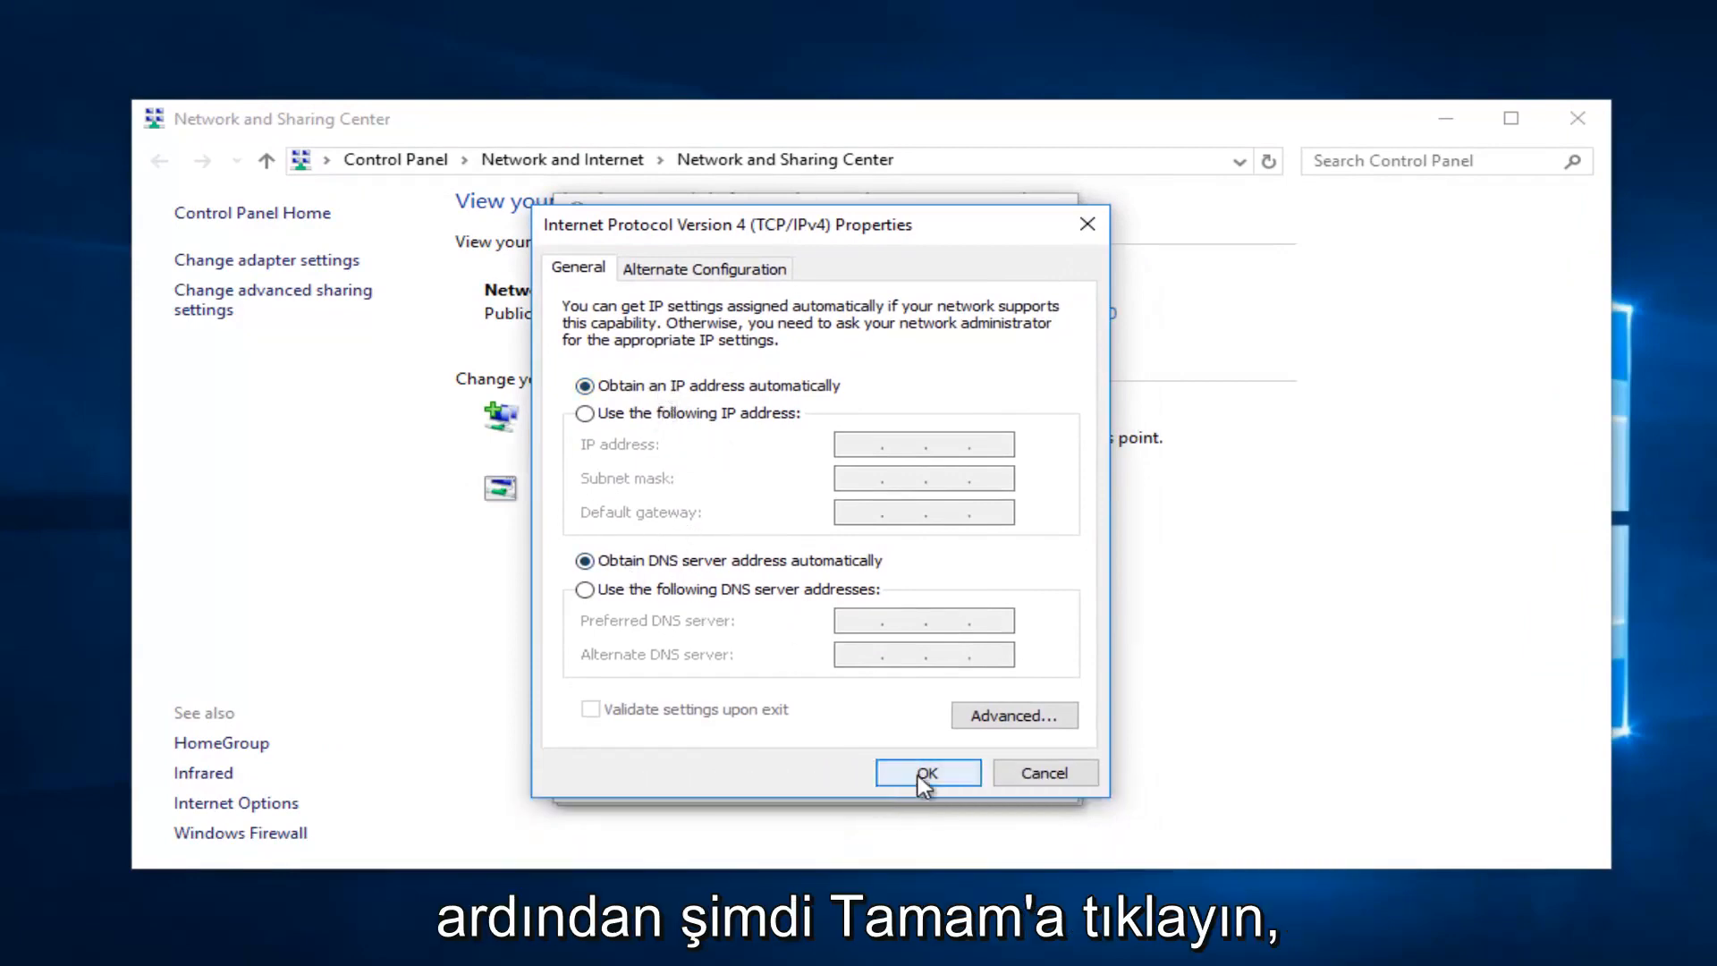
pyautogui.click(926, 771)
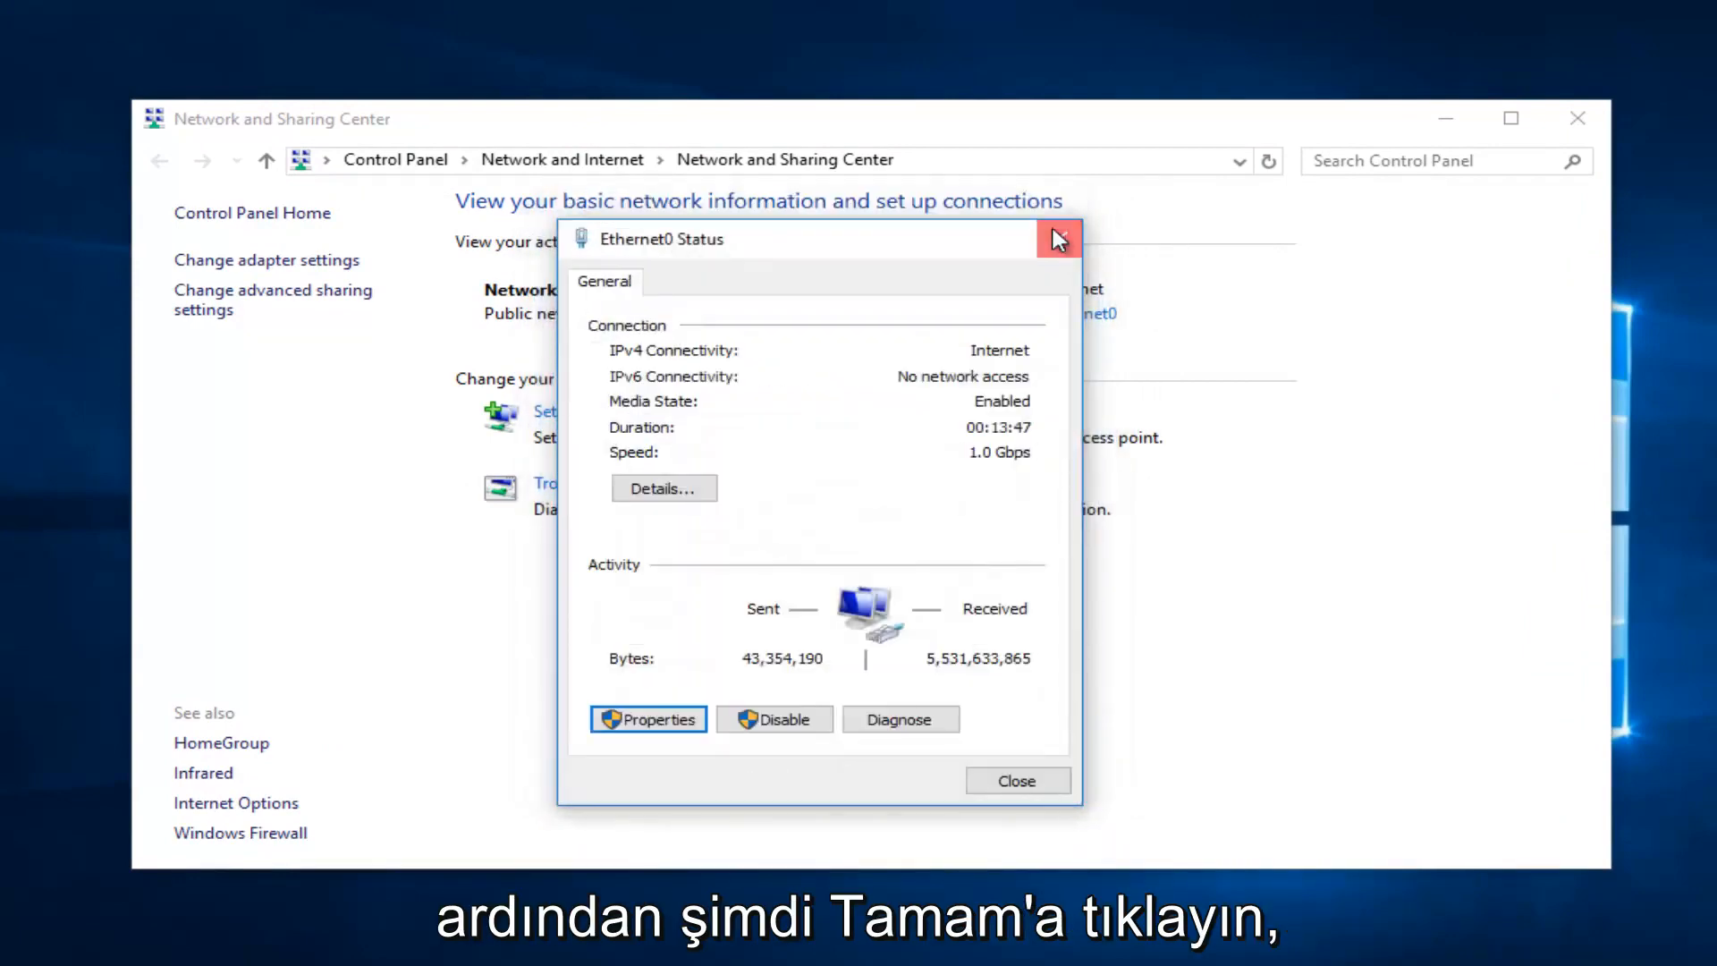
pyautogui.click(1015, 780)
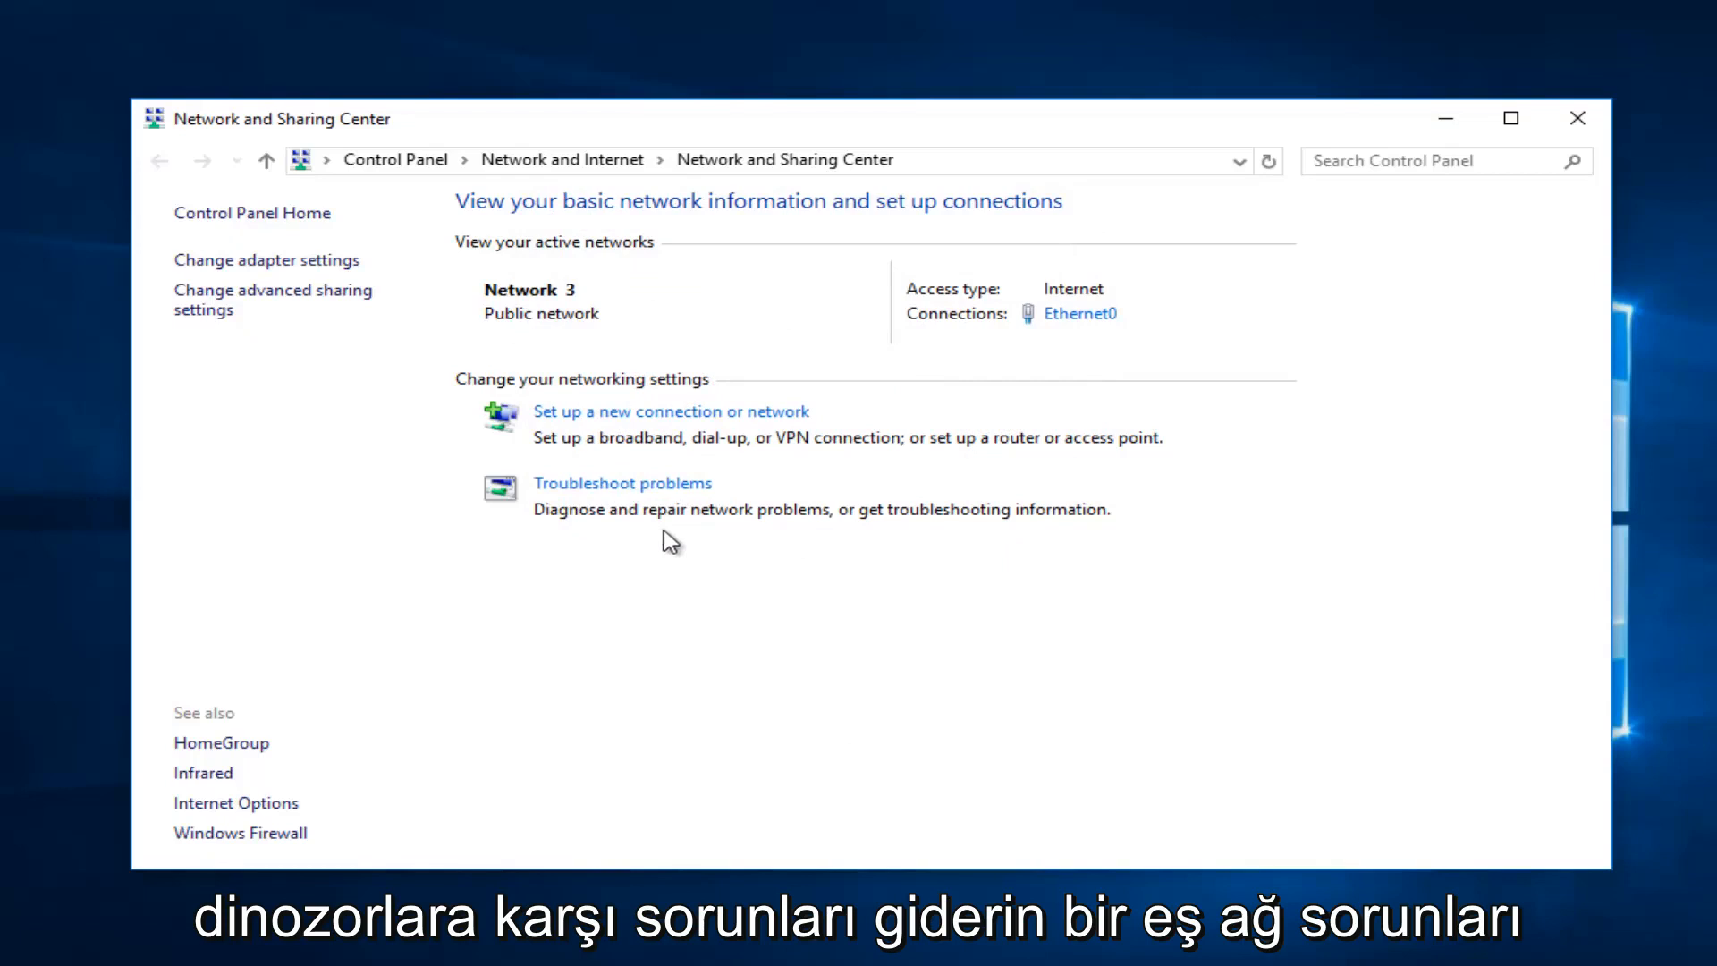
pyautogui.moveTo(730, 504)
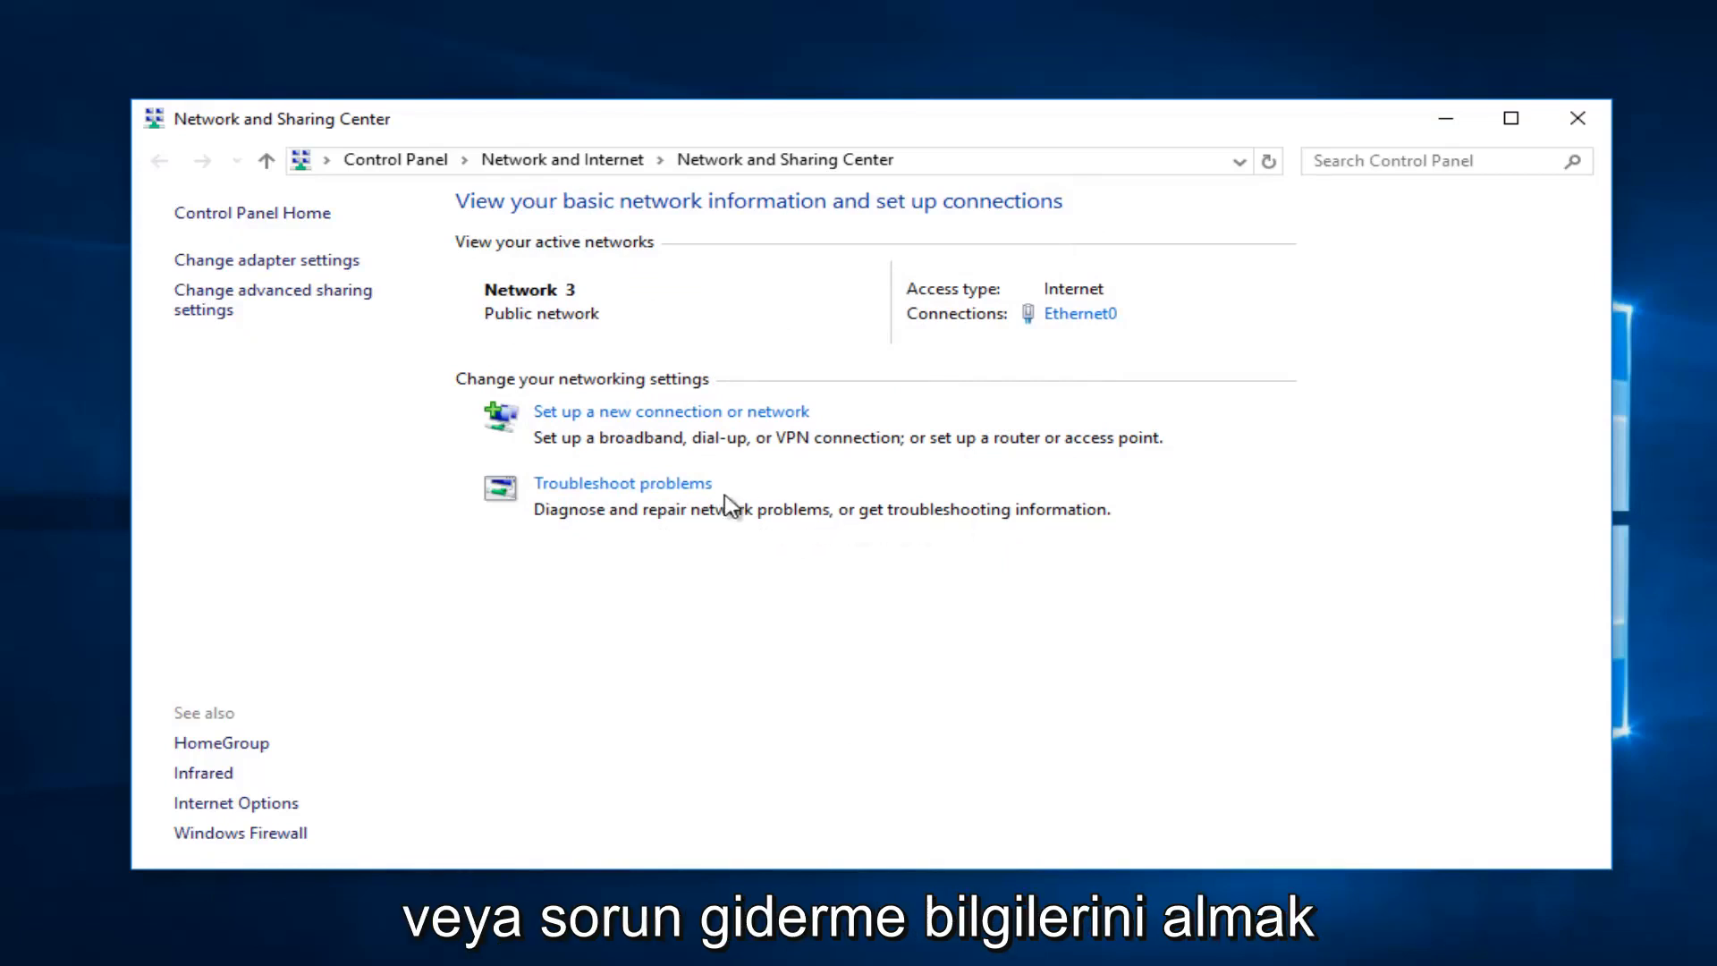
# Step: Open the Network and Internet troubleshooting list via Troubleshoot problems
pyautogui.click(623, 483)
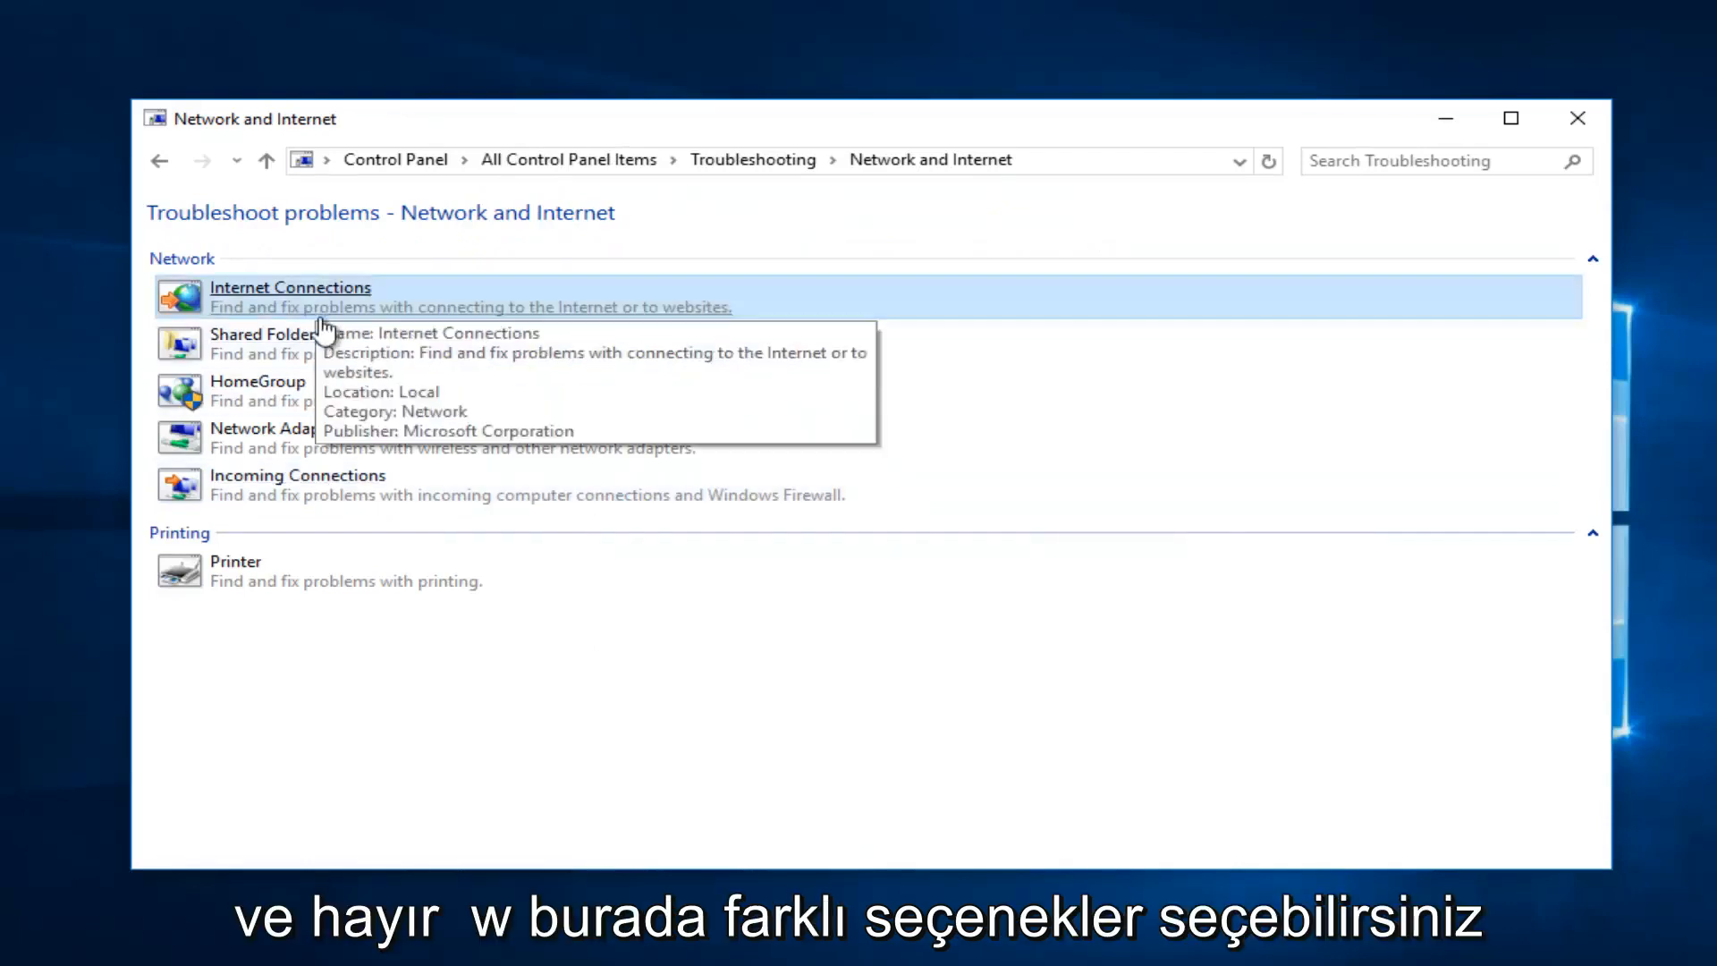
pyautogui.moveTo(279, 312)
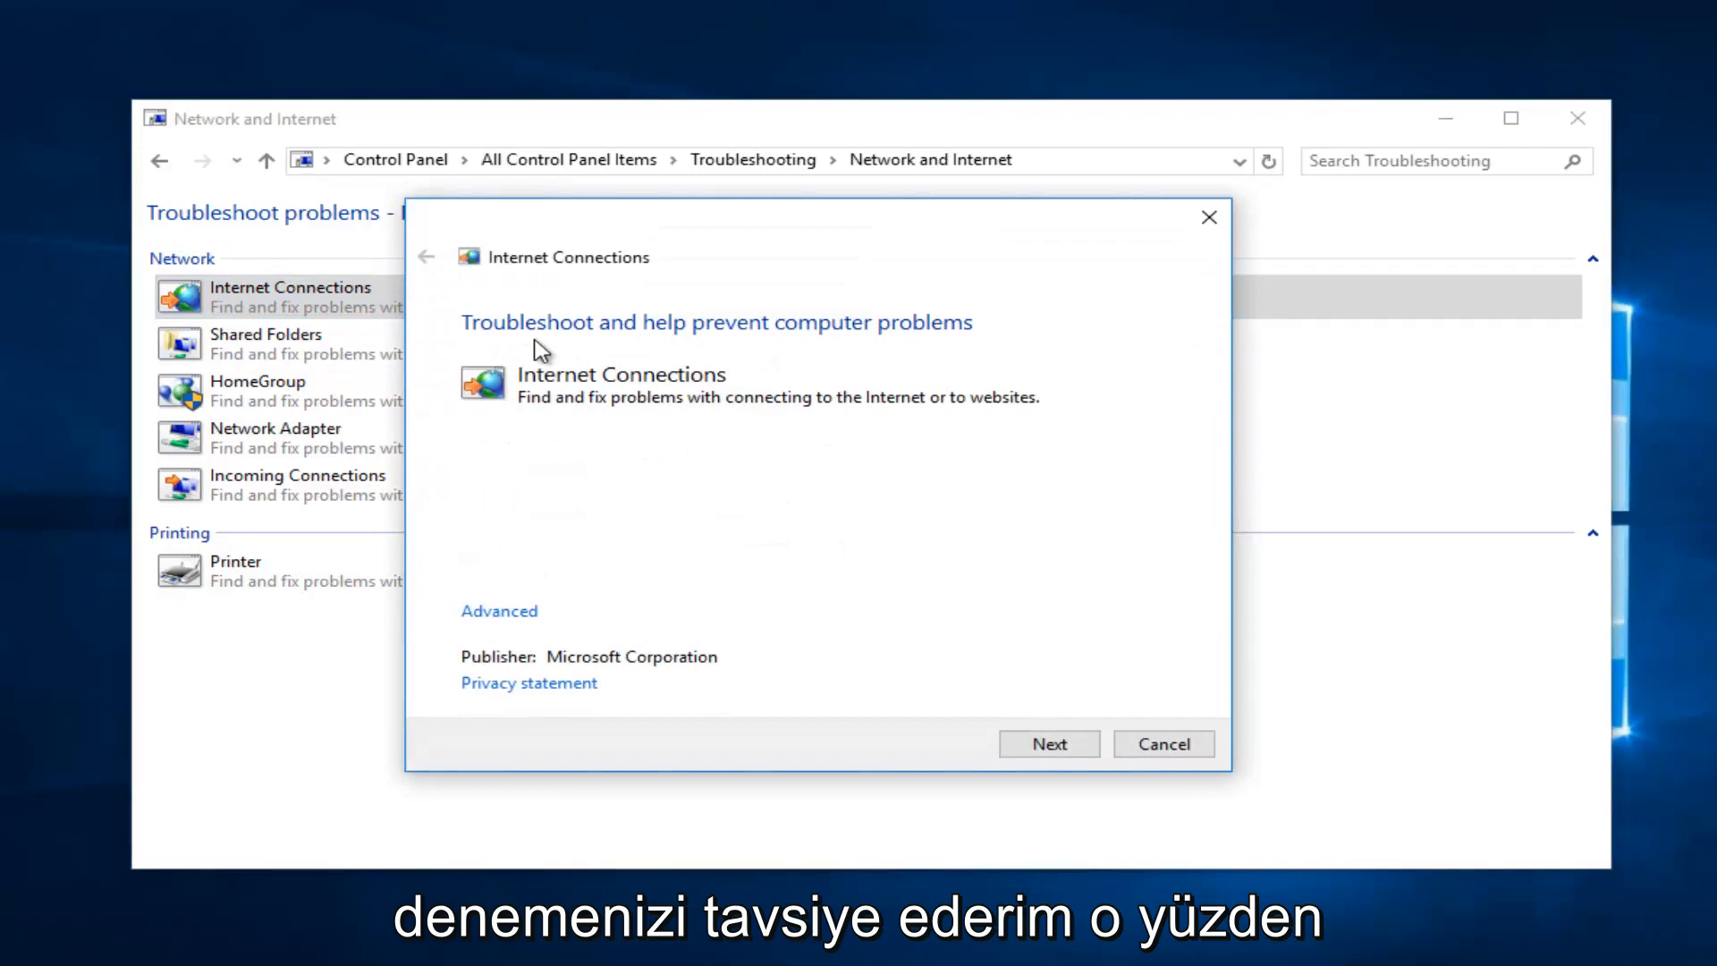
pyautogui.moveTo(498, 610)
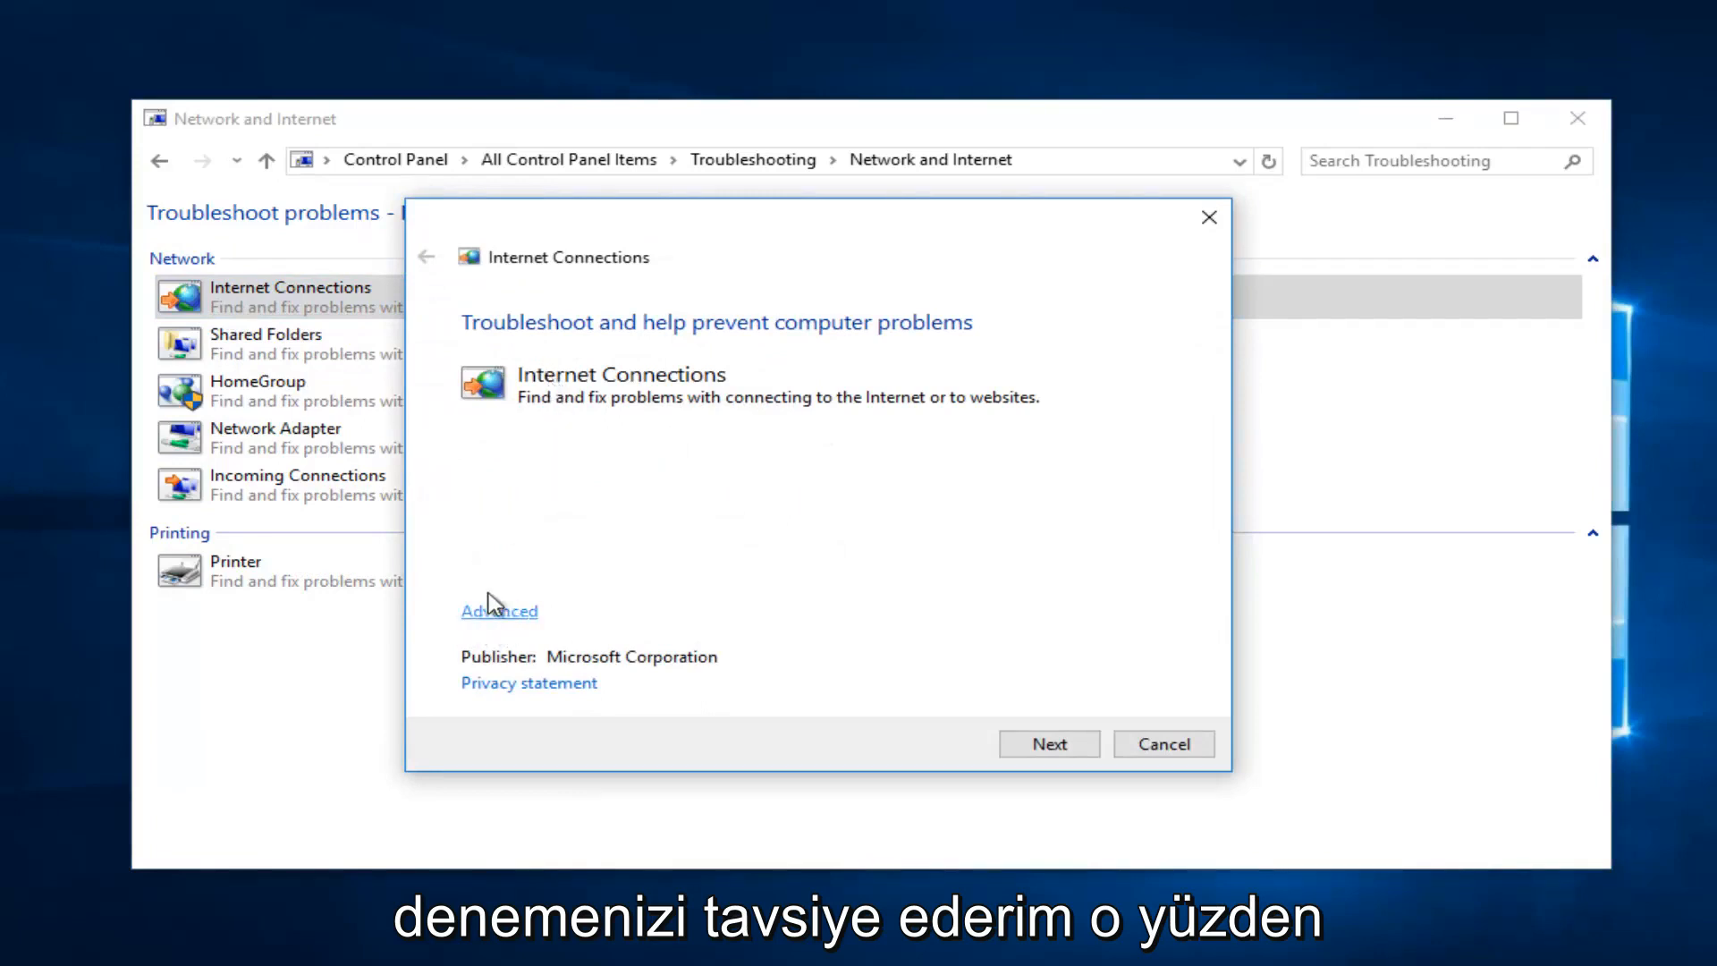
# Step: Run the Internet Connections troubleshooter with automatic repairs, cancel it, and close the window
pyautogui.click(498, 609)
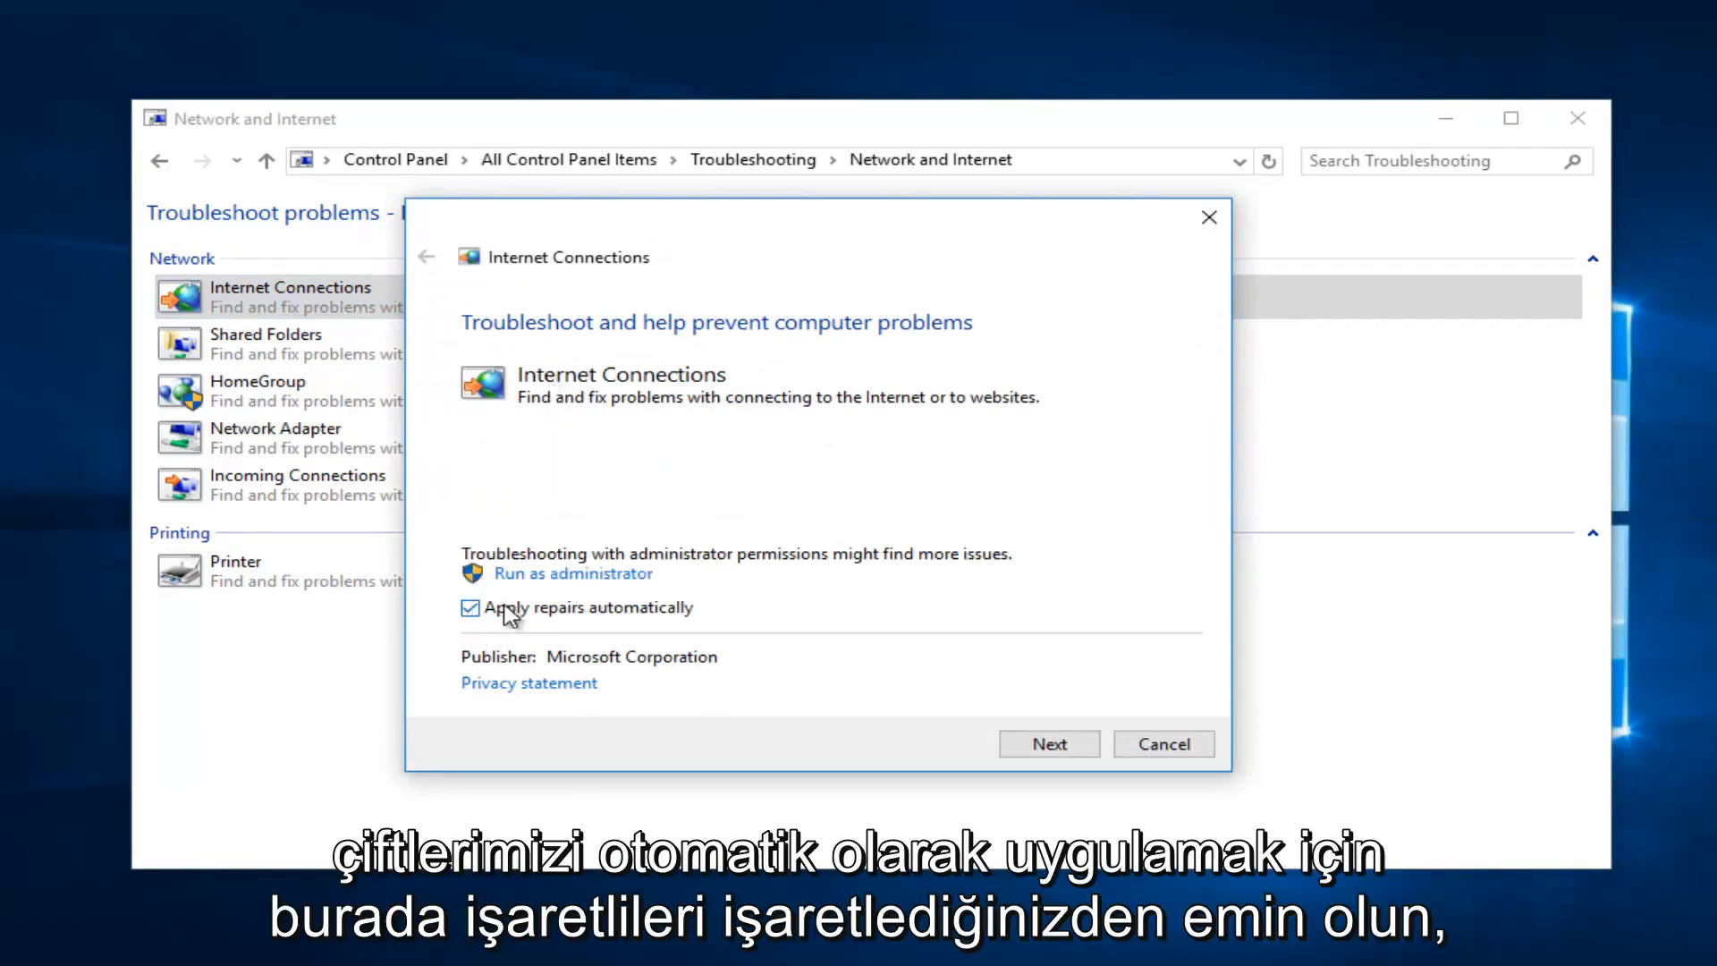
pyautogui.moveTo(758, 653)
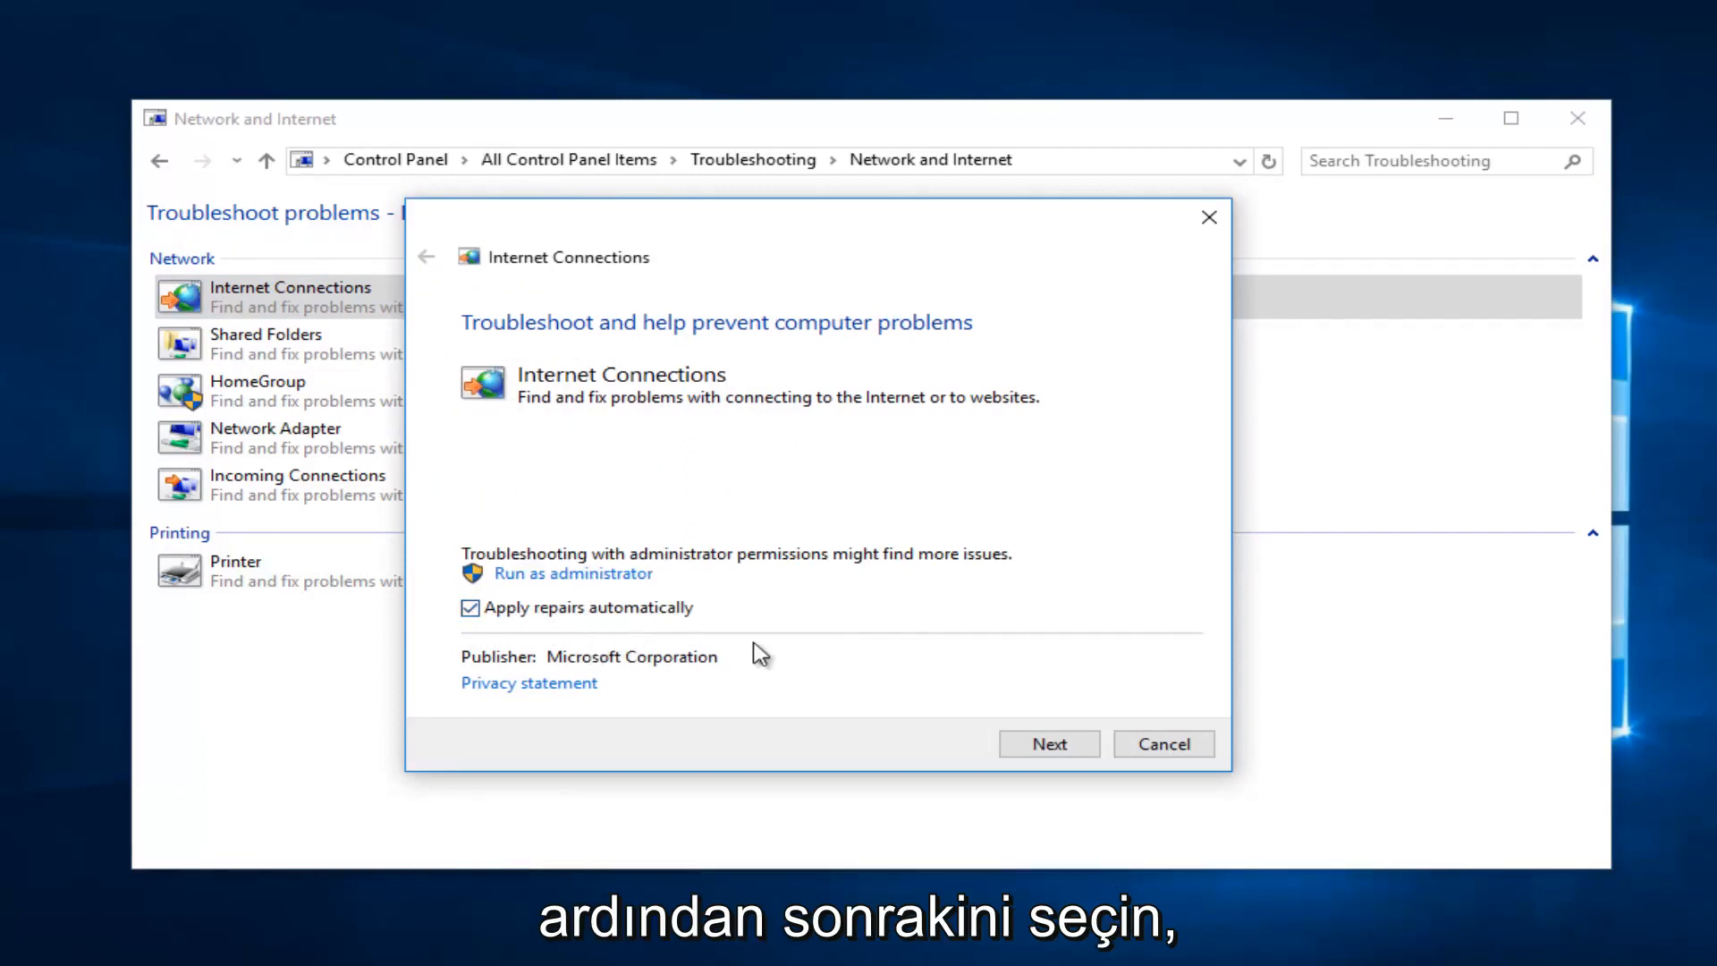
pyautogui.click(1047, 743)
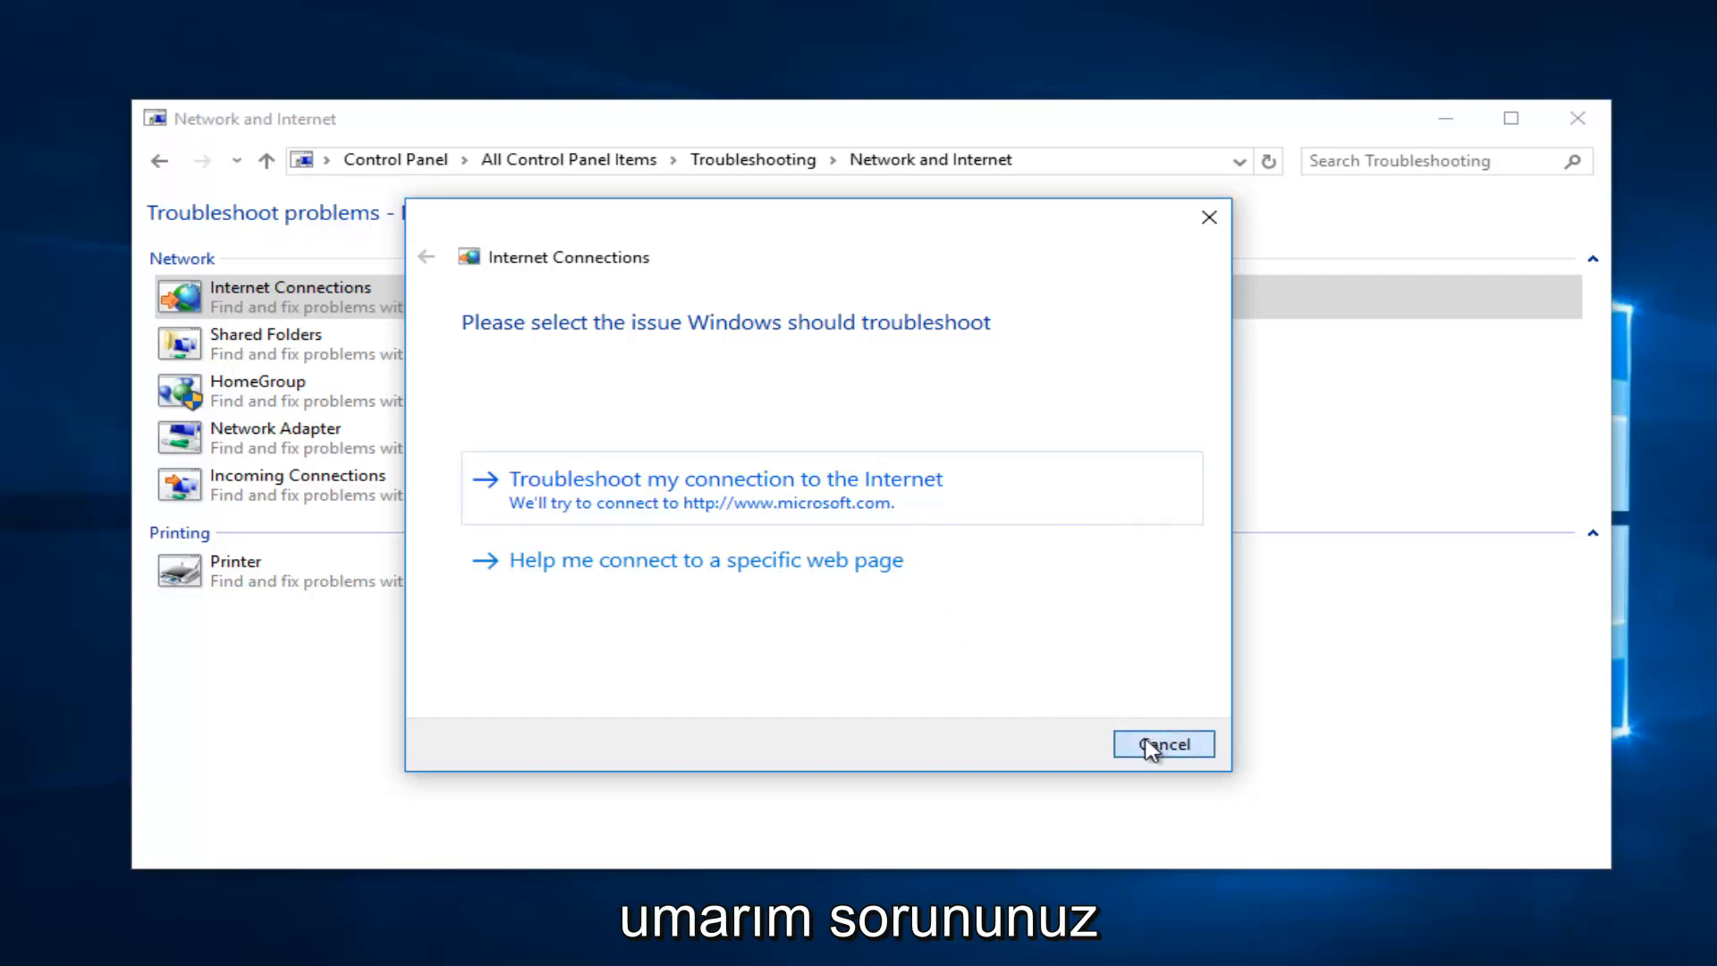
pyautogui.click(1163, 743)
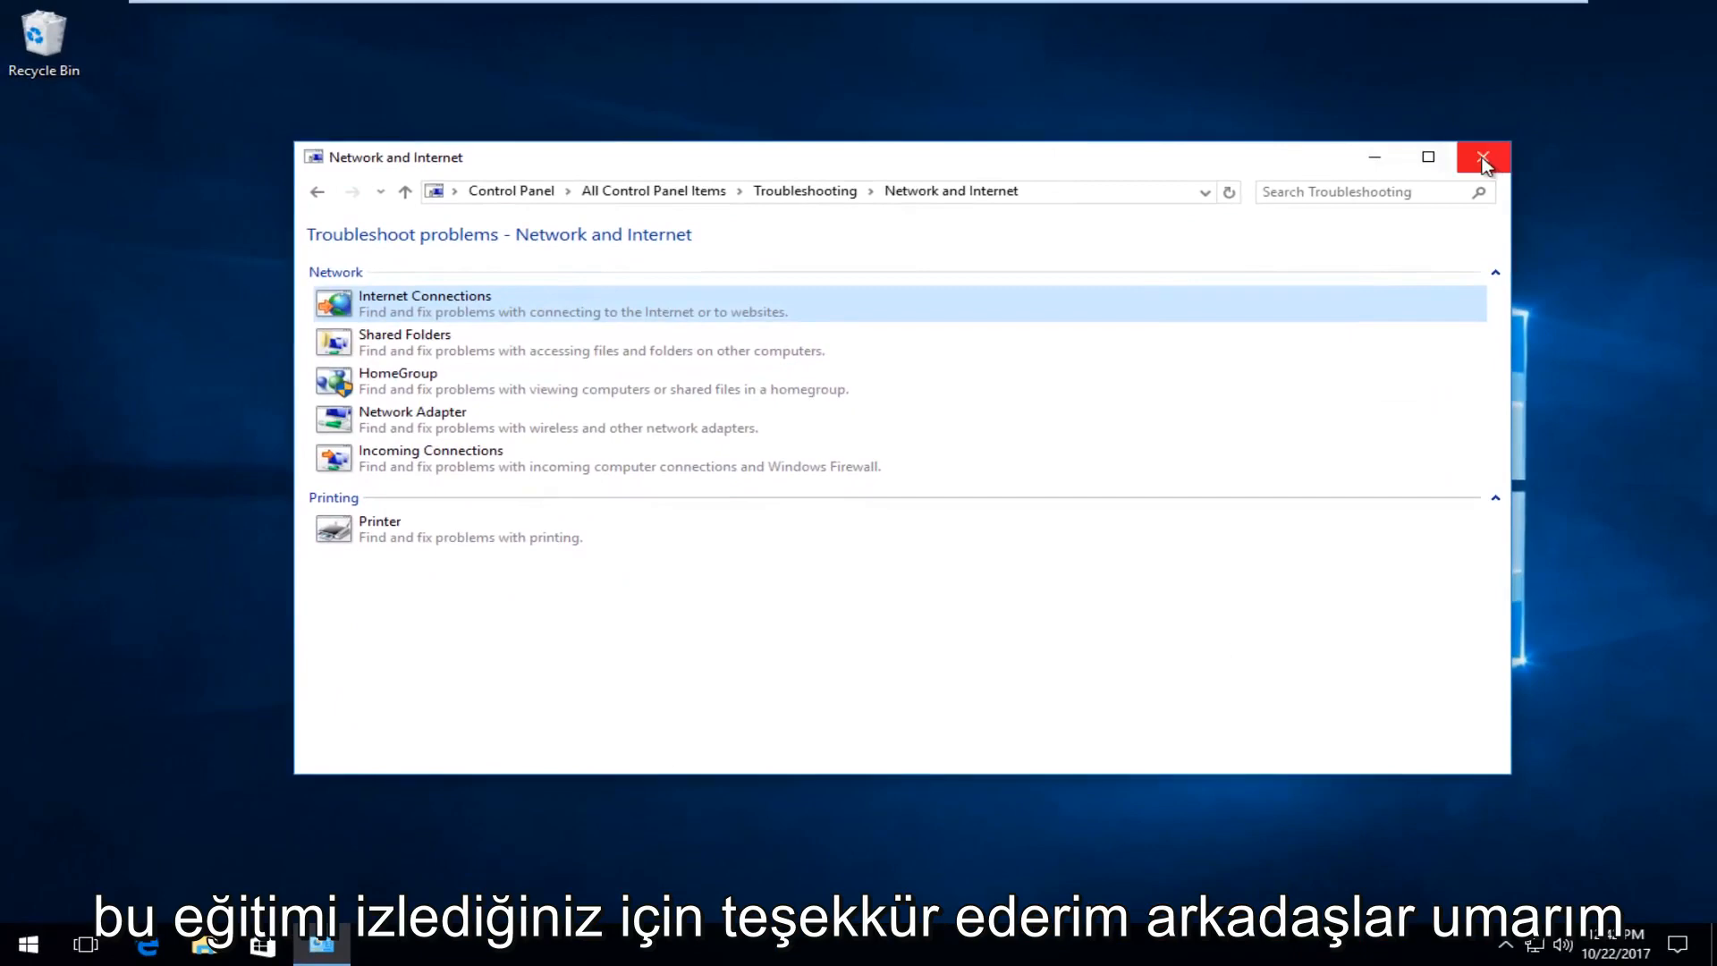
pyautogui.click(1482, 157)
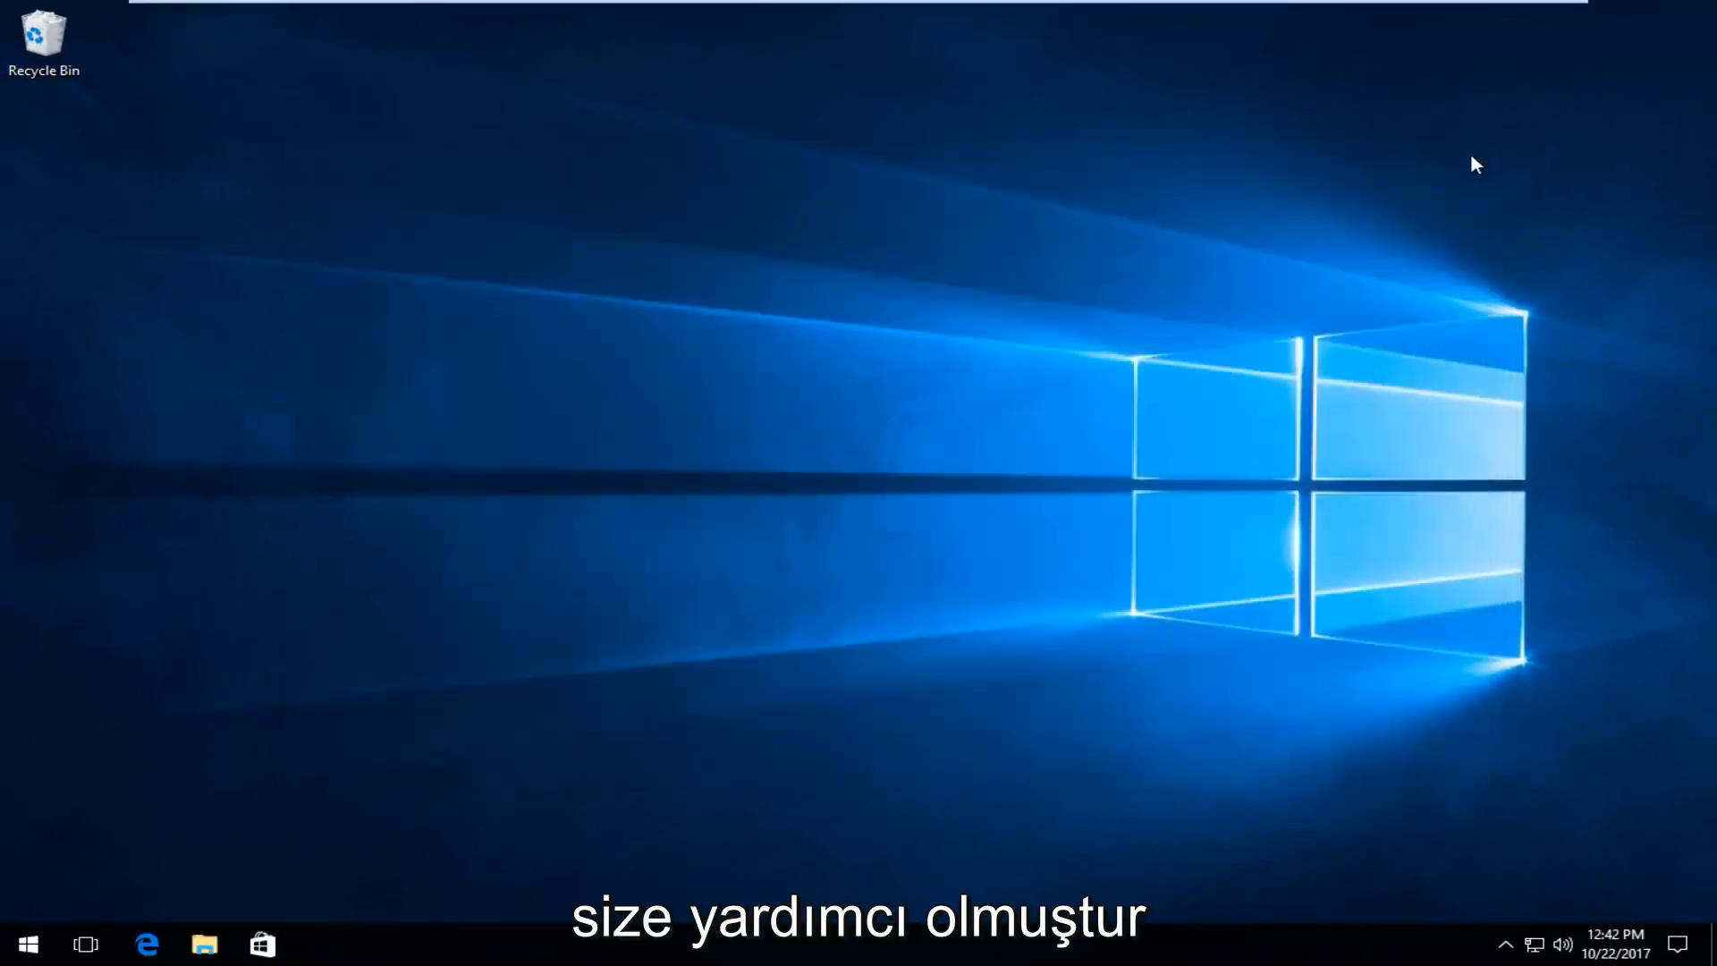